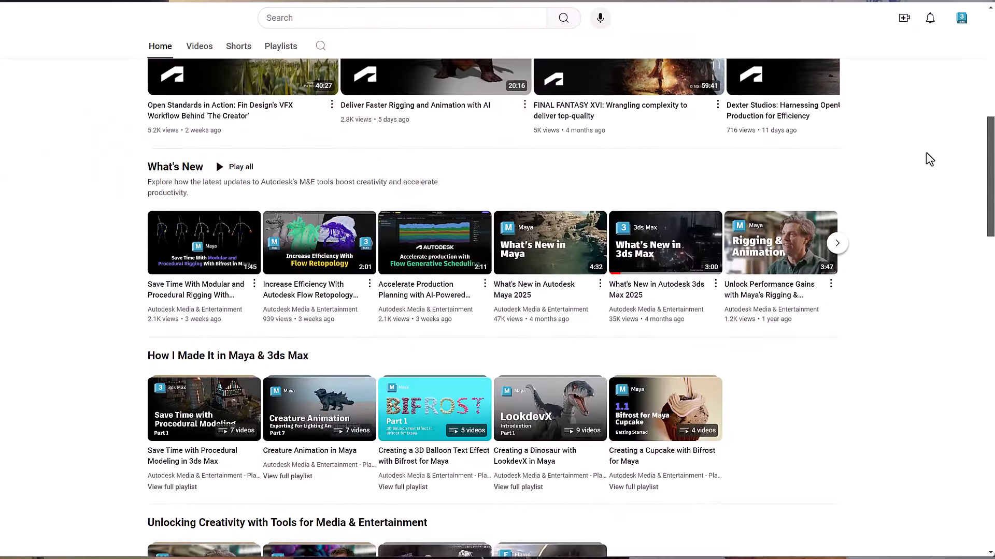
# - Open the ToS Assets folder in File Explorer
pyautogui.scroll(-3)
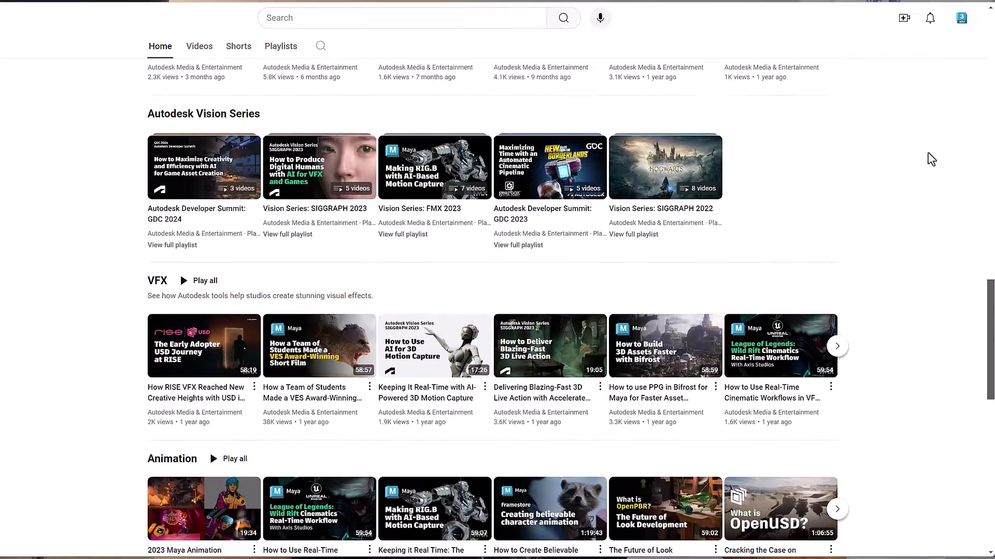
pyautogui.scroll(-3)
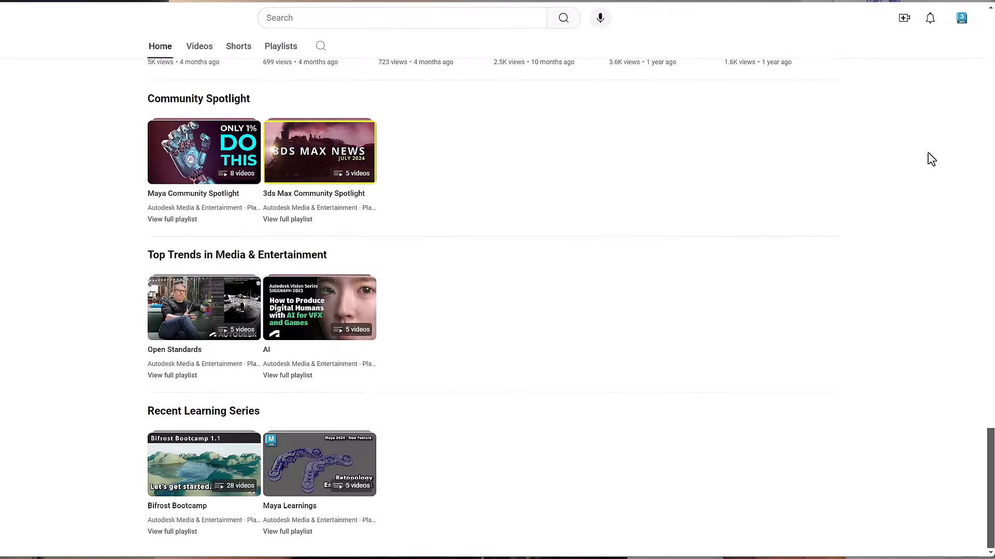
pyautogui.scroll(-3)
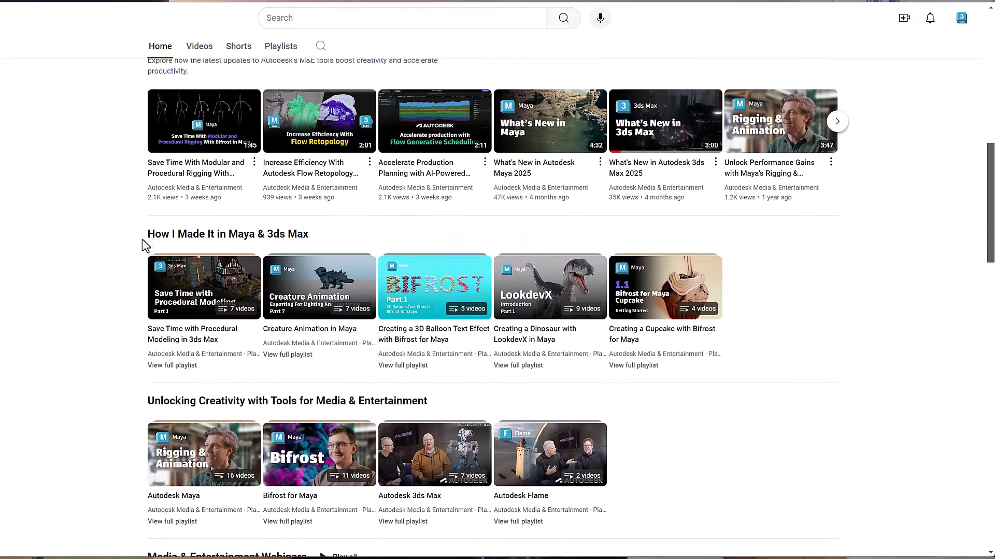
pyautogui.moveTo(363, 253)
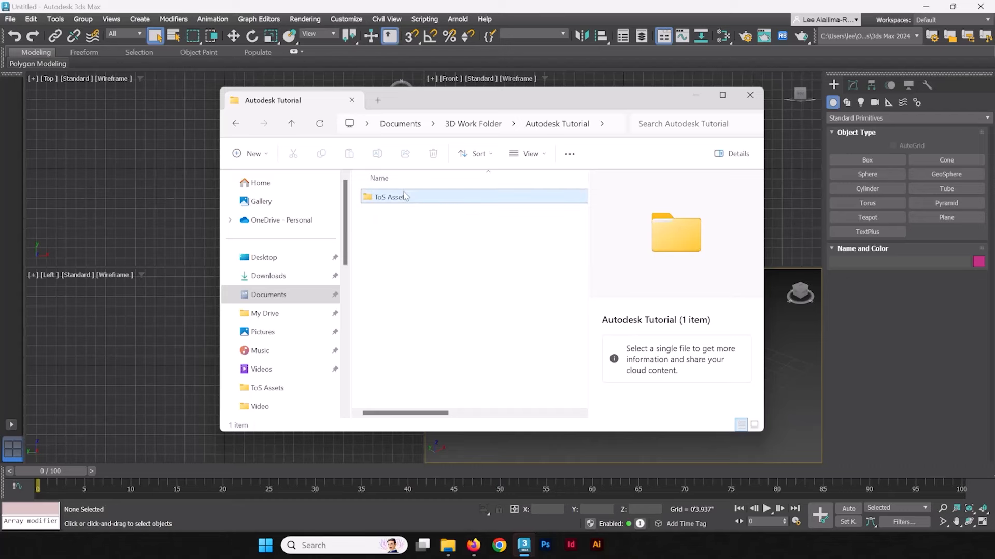
pyautogui.doubleClick(388, 196)
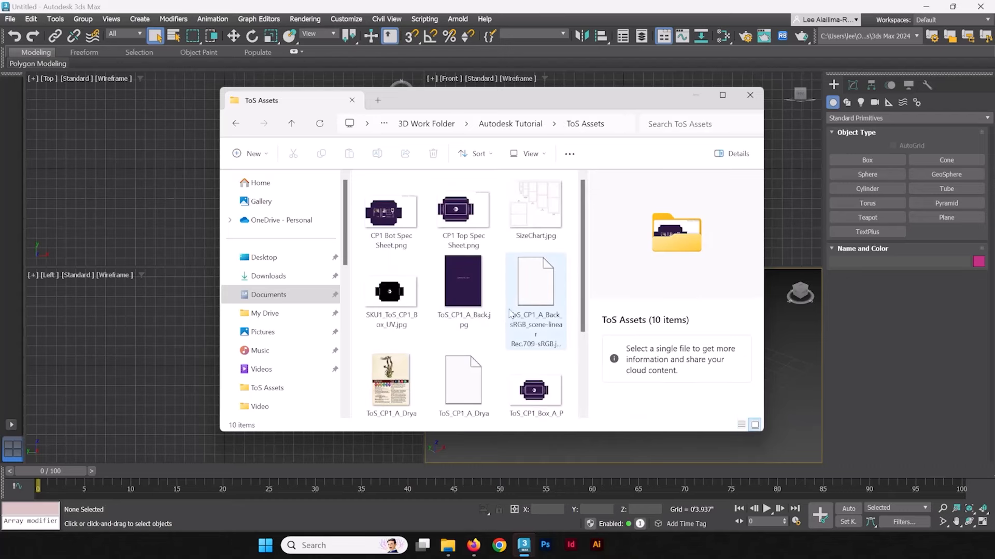
pyautogui.click(464, 283)
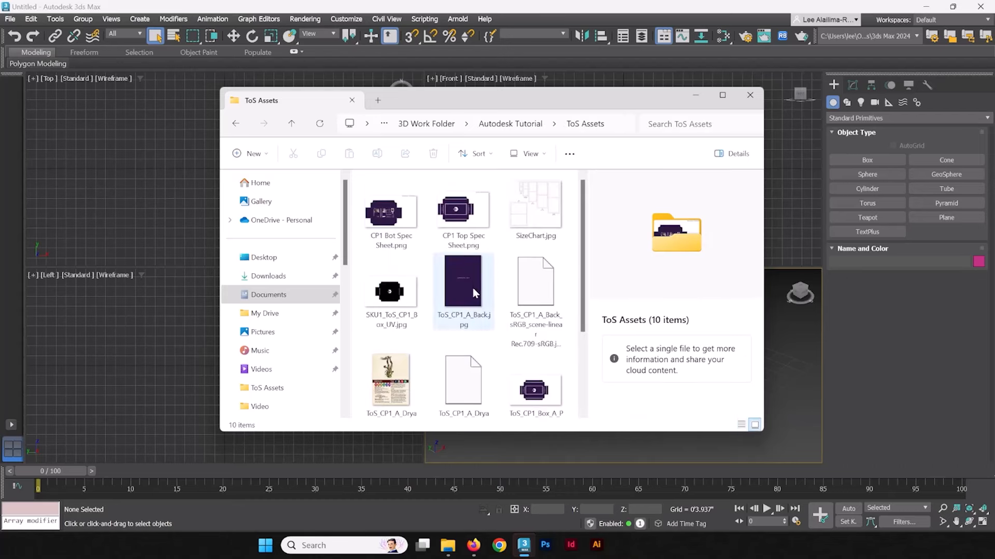
pyautogui.moveTo(470, 295)
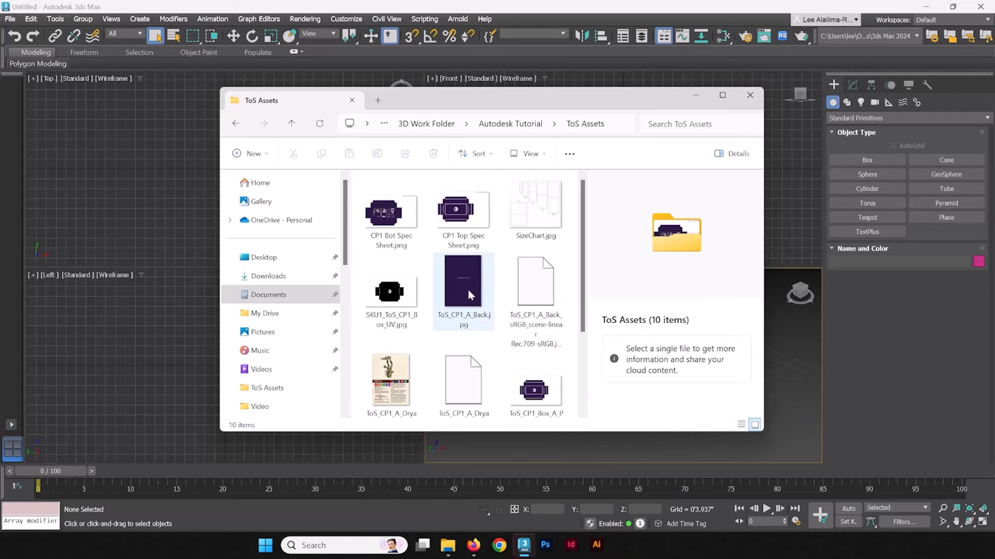
# - Preview ToS_CP1_A_Back.jpg, then preview and open SizeChart.jpg
pyautogui.doubleClick(391, 381)
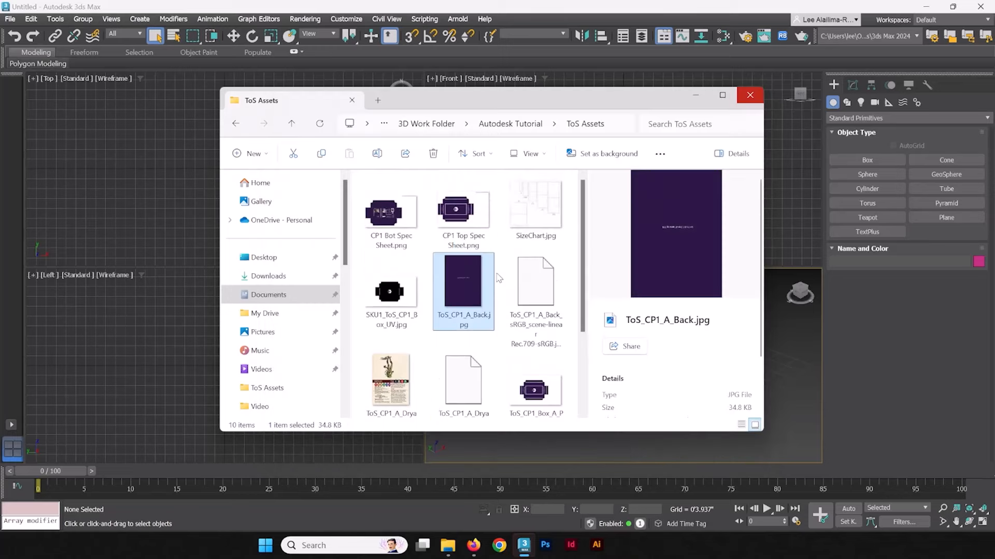
pyautogui.moveTo(530, 218)
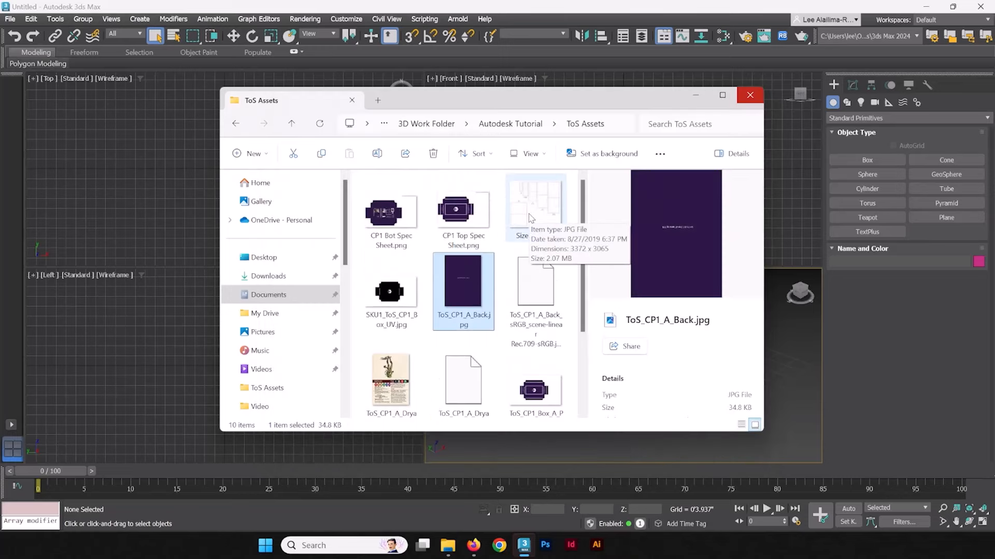
pyautogui.moveTo(546, 210)
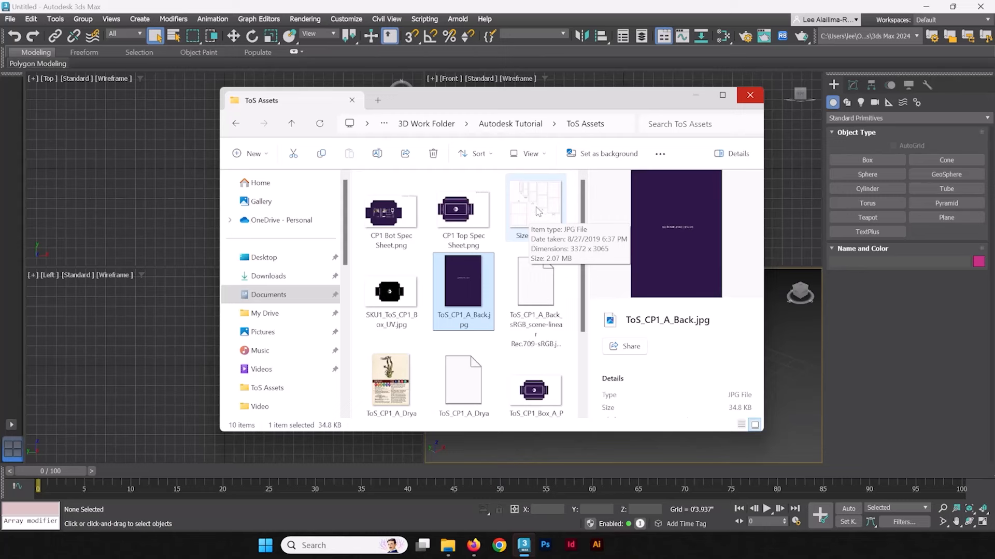
pyautogui.click(535, 203)
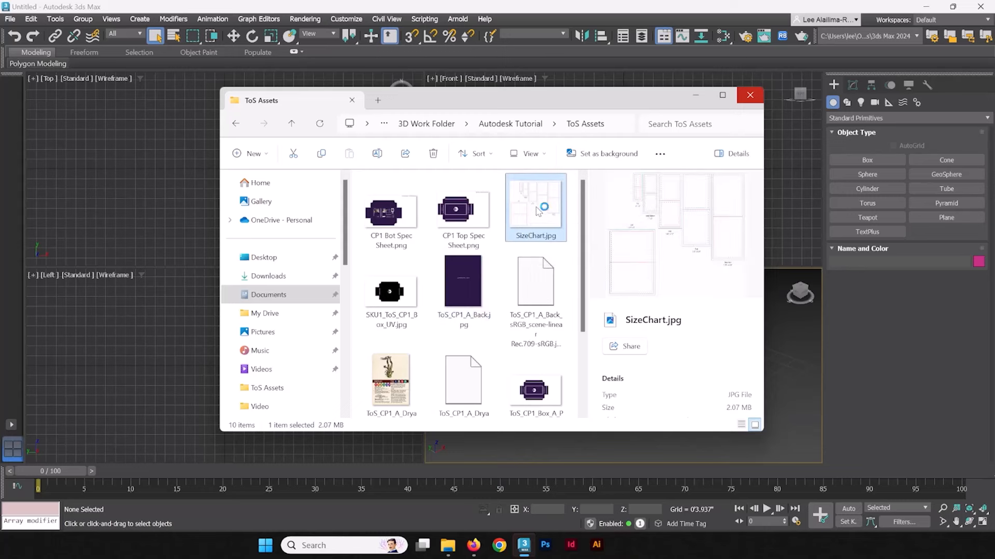
pyautogui.doubleClick(535, 207)
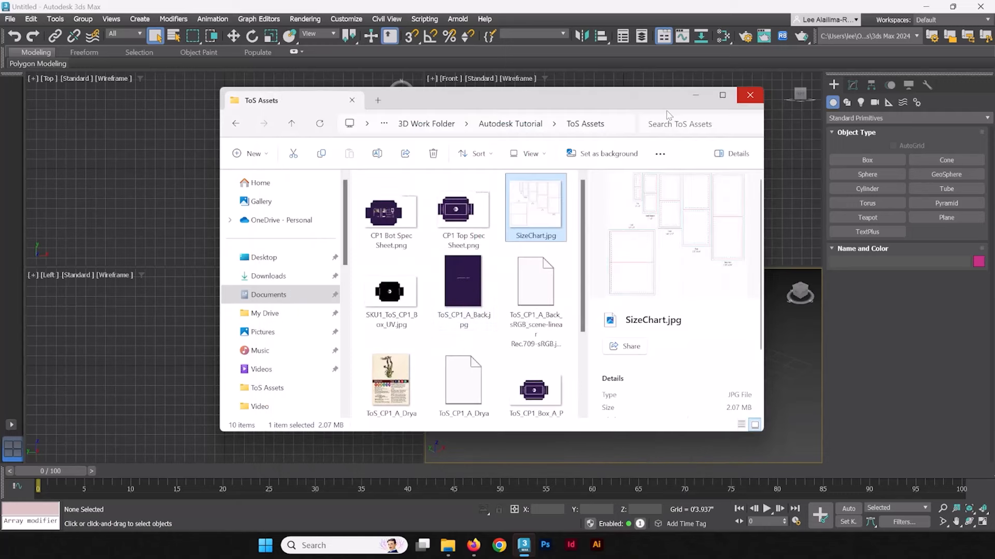
# - Close the File Explorer window to reveal the empty four-viewport 3ds Max scene
pyautogui.click(749, 96)
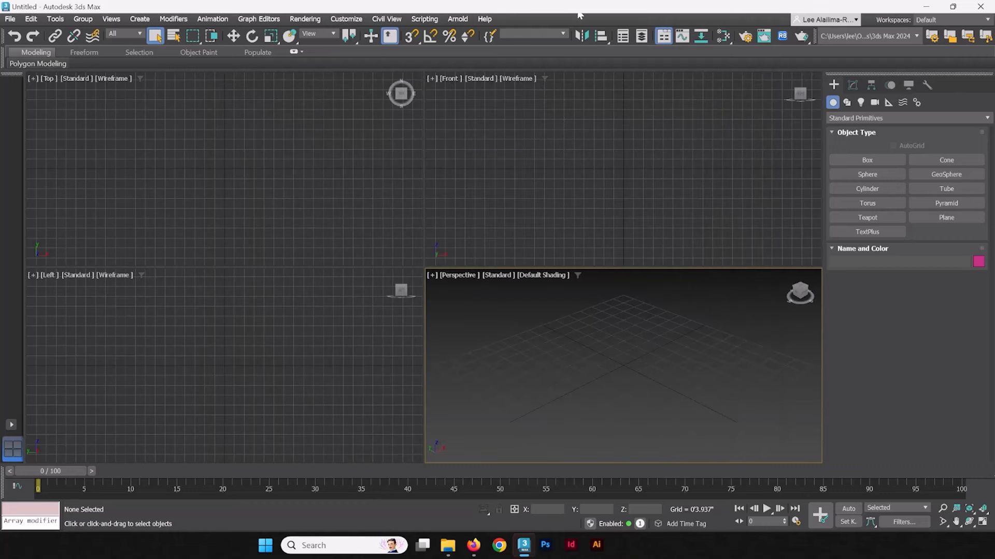
pyautogui.moveTo(613, 231)
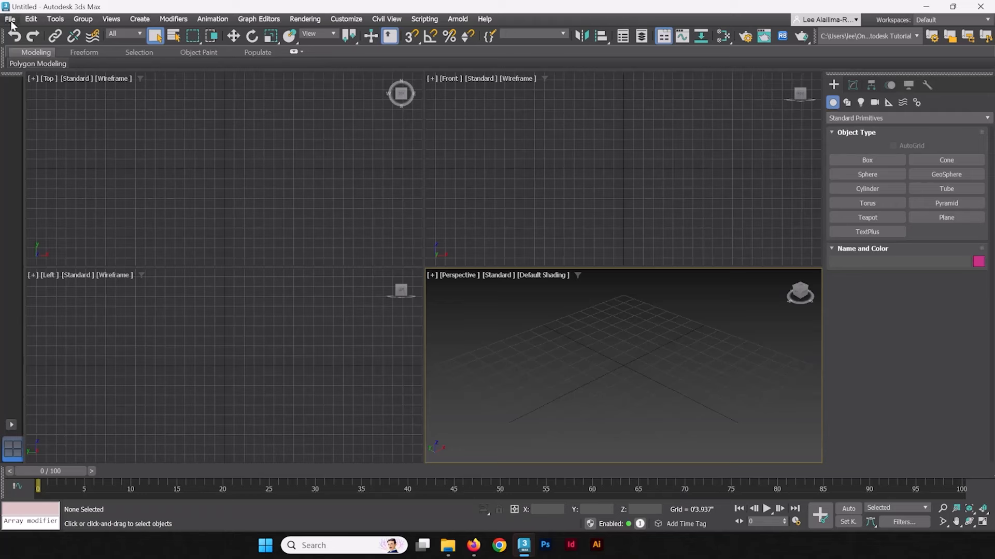
# - Create a default project in a new 'ToS 3D Project' folder under Autodesk Tutorial
pyautogui.click(10, 19)
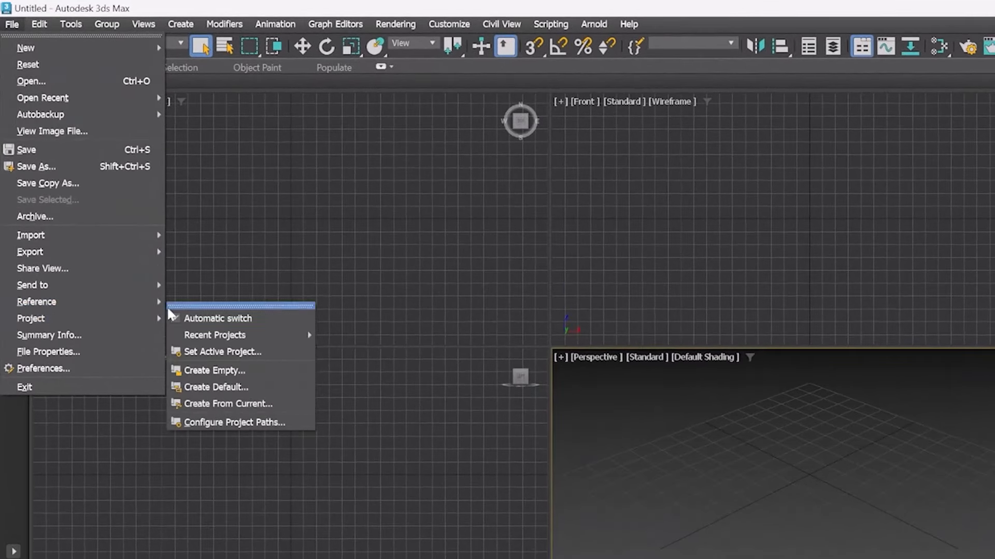
pyautogui.moveTo(215, 387)
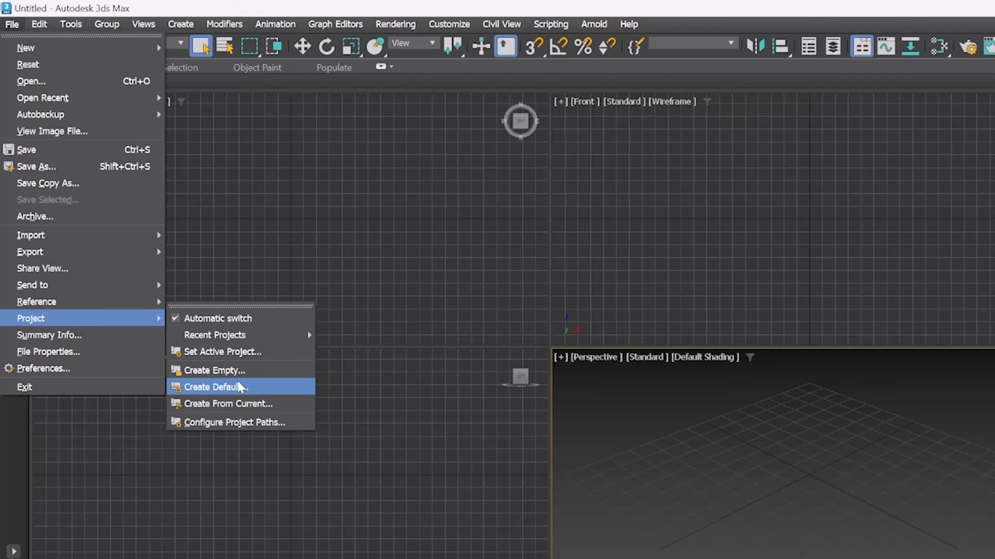
pyautogui.click(215, 387)
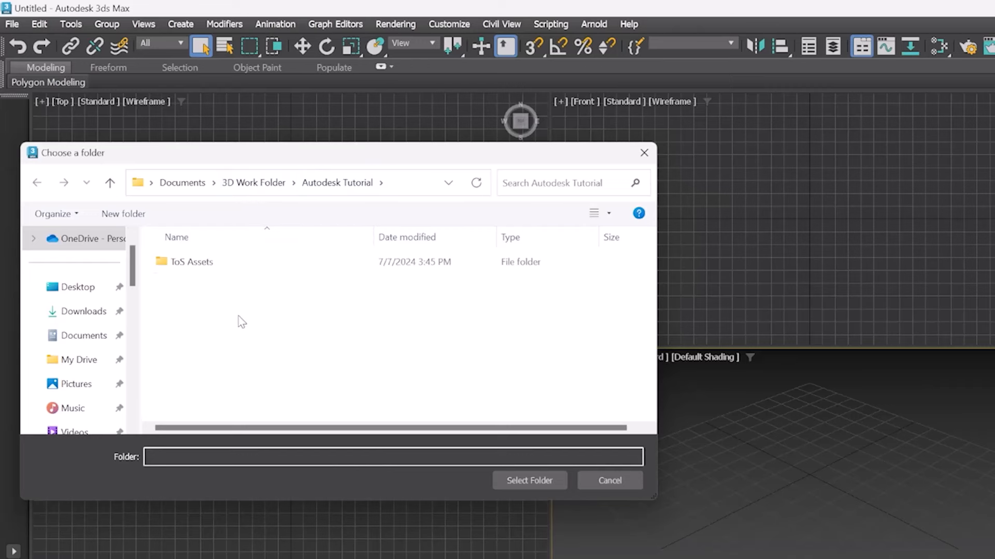
pyautogui.write('ToS 3D Project')
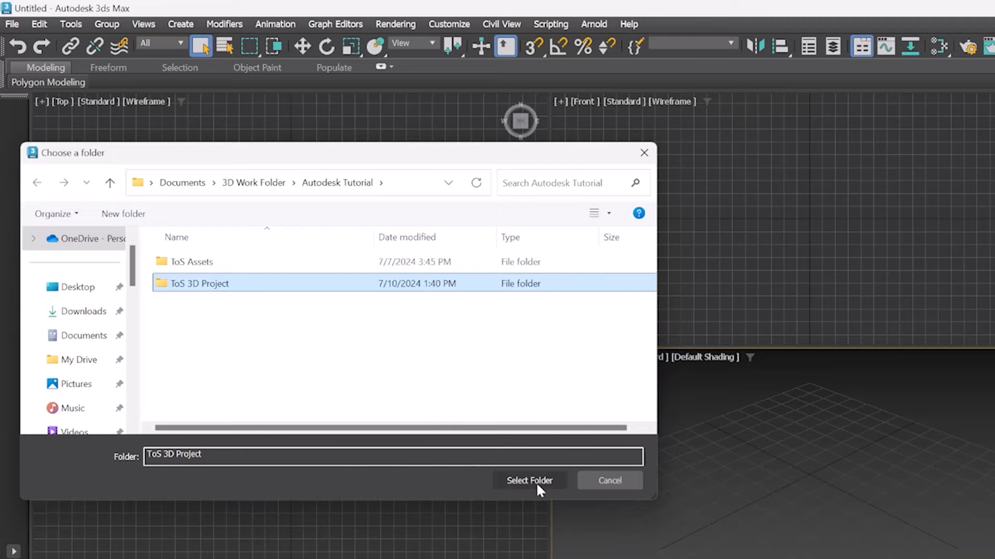
pyautogui.click(529, 480)
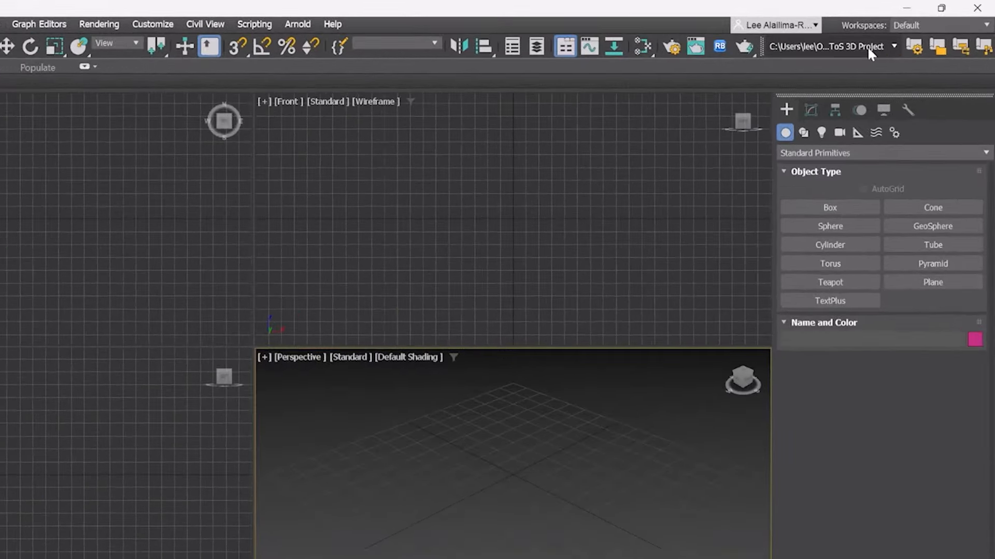
pyautogui.moveTo(824, 46)
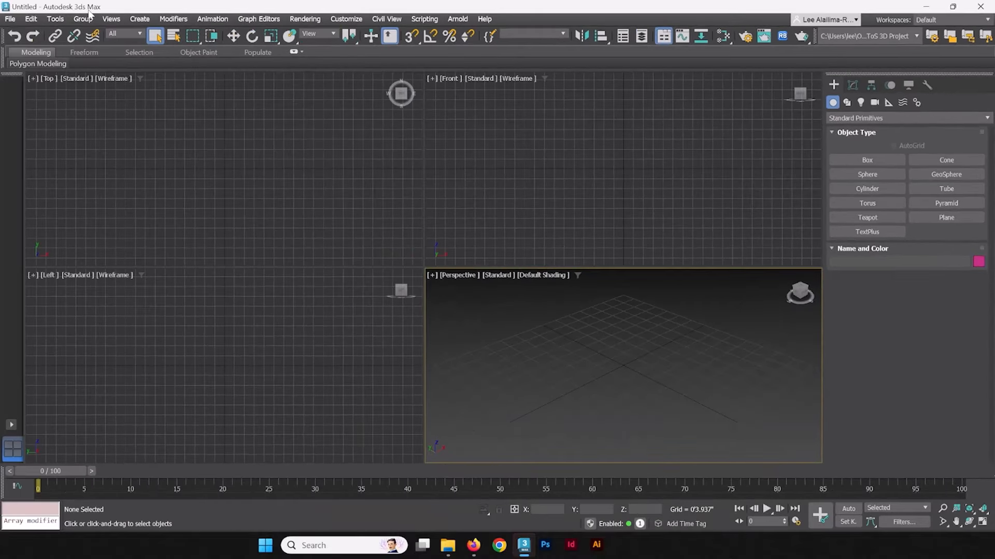
pyautogui.moveTo(15, 56)
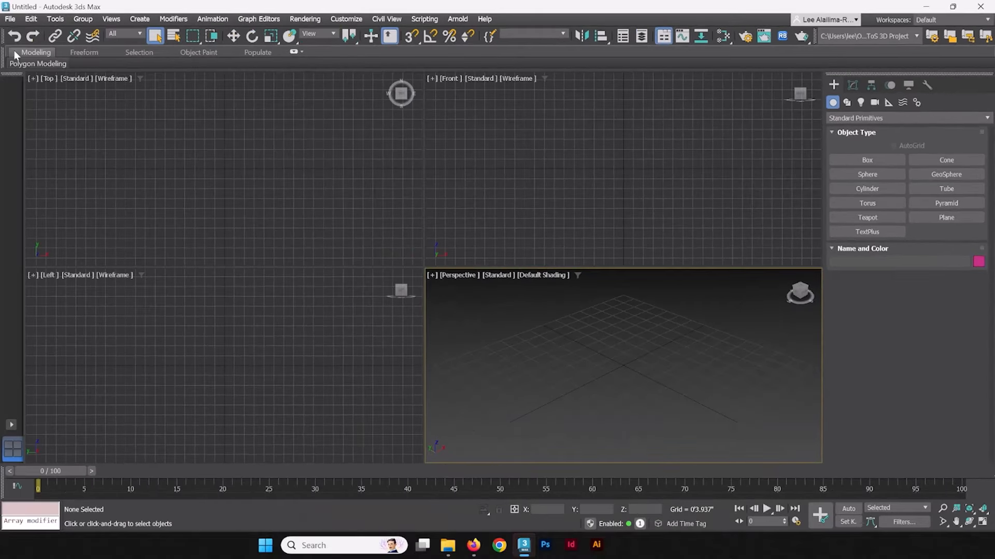
# - Save the scene as 'Dryad Card.max' in the ToS 3D Project scenes folder
pyautogui.click(10, 19)
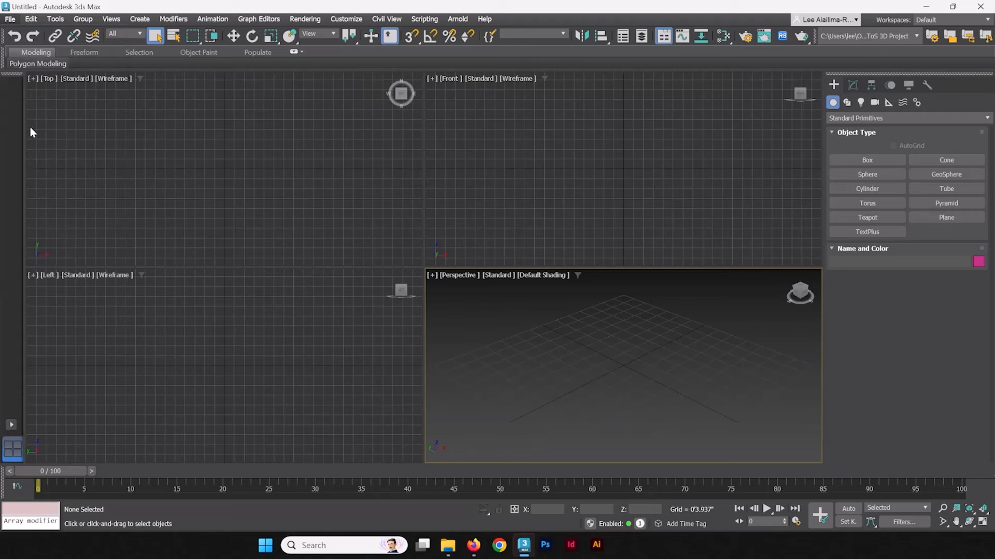
pyautogui.moveTo(548, 269)
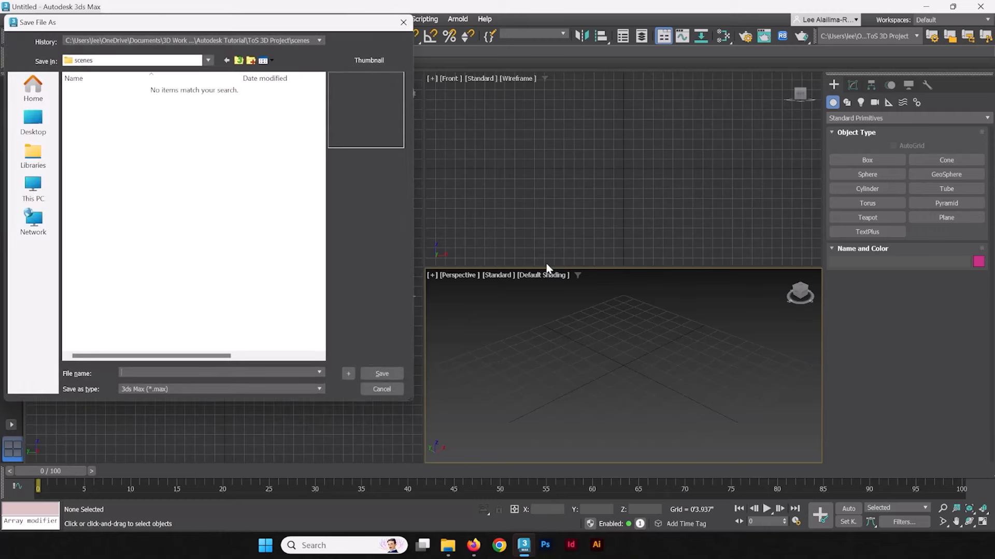
pyautogui.moveTo(300, 46)
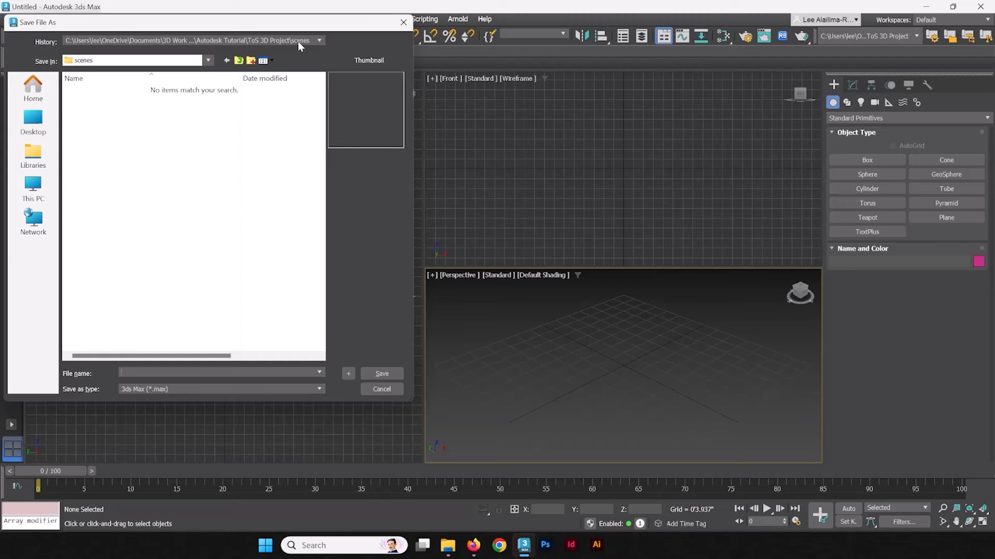
pyautogui.moveTo(265, 52)
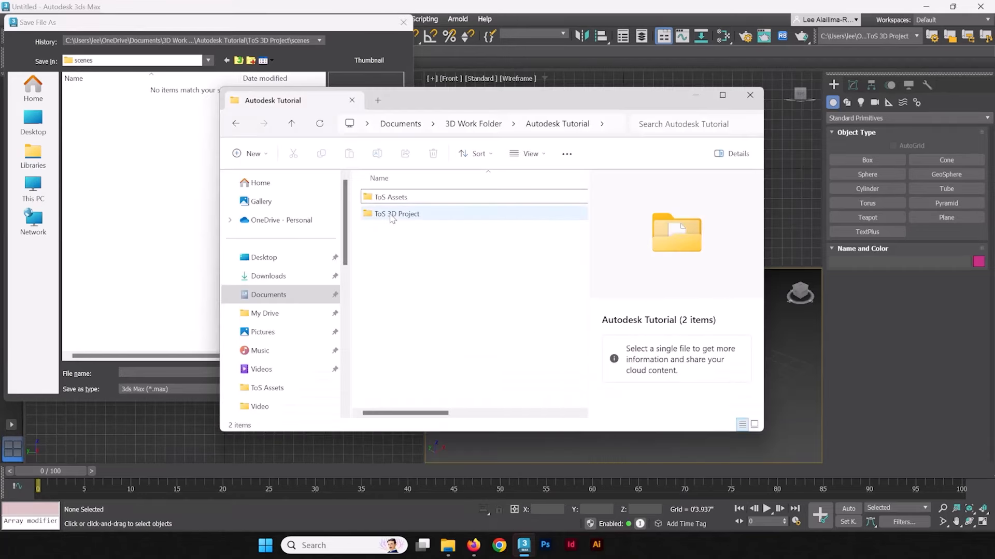
pyautogui.doubleClick(396, 214)
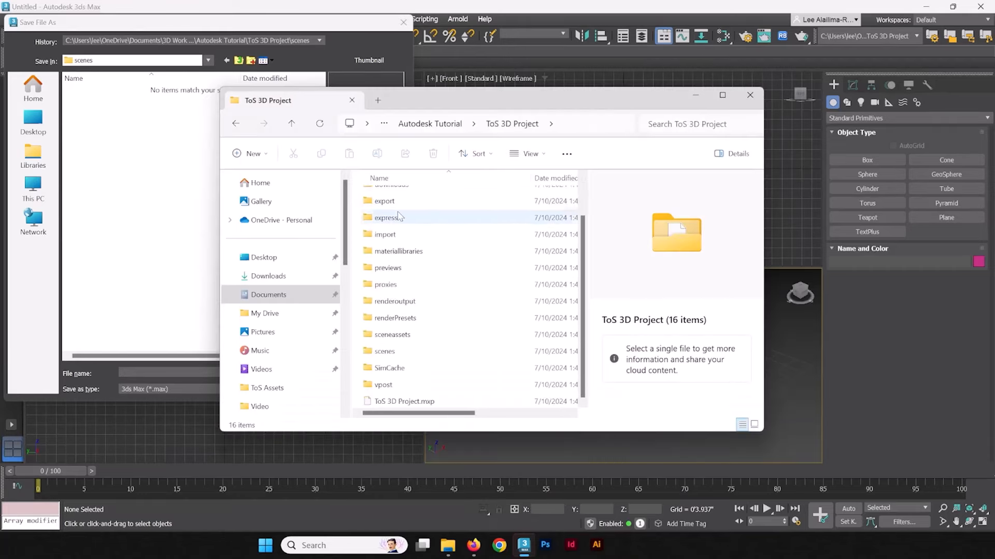
pyautogui.scroll(3)
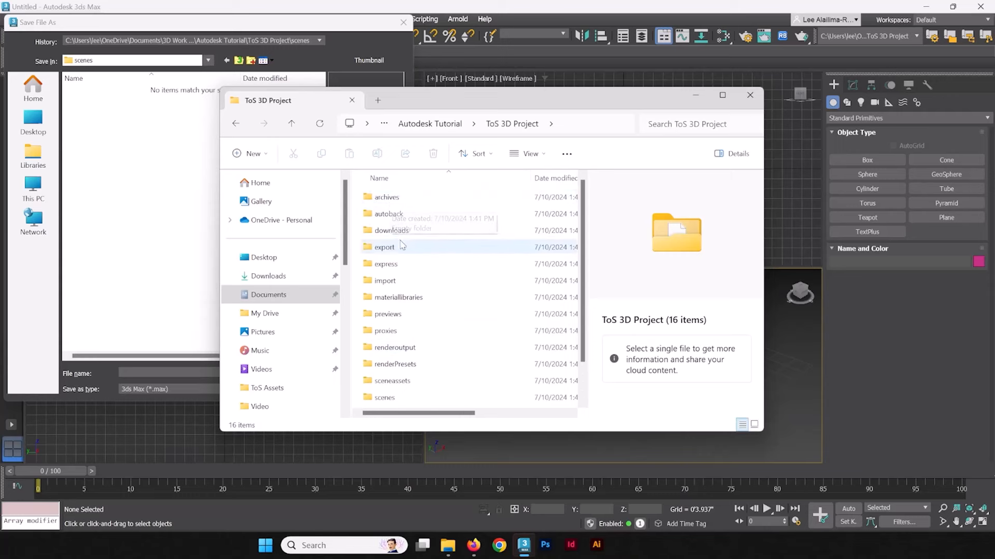
pyautogui.click(384, 351)
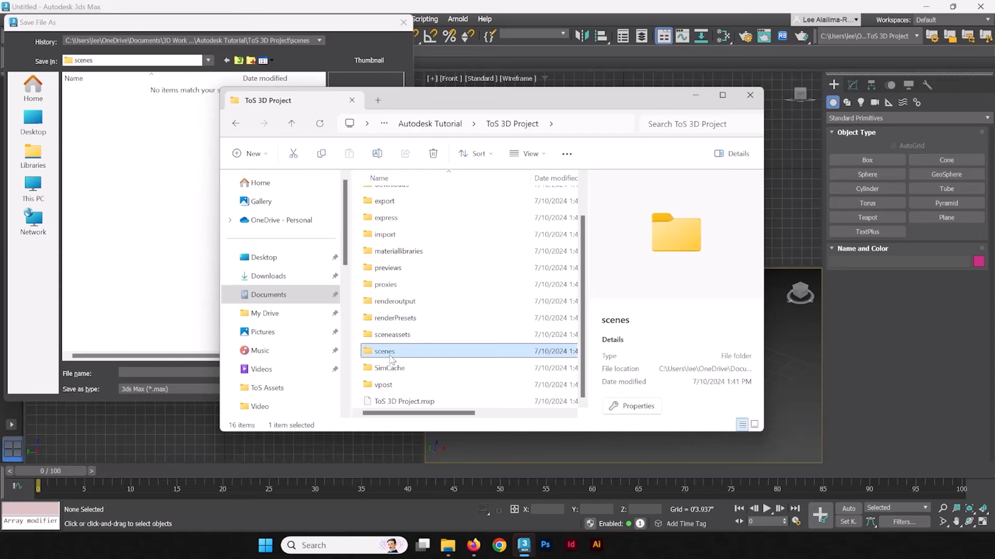
pyautogui.click(751, 94)
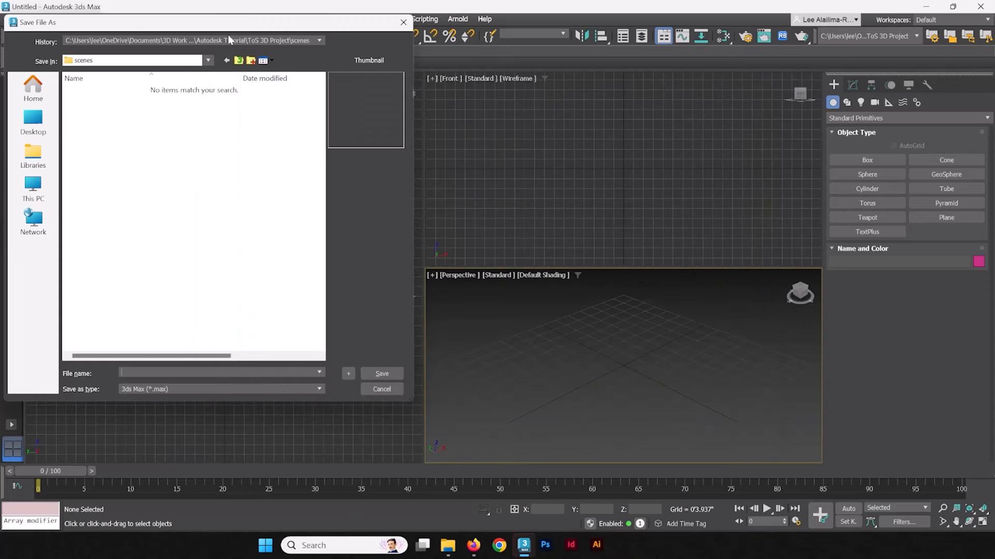
pyautogui.moveTo(253, 45)
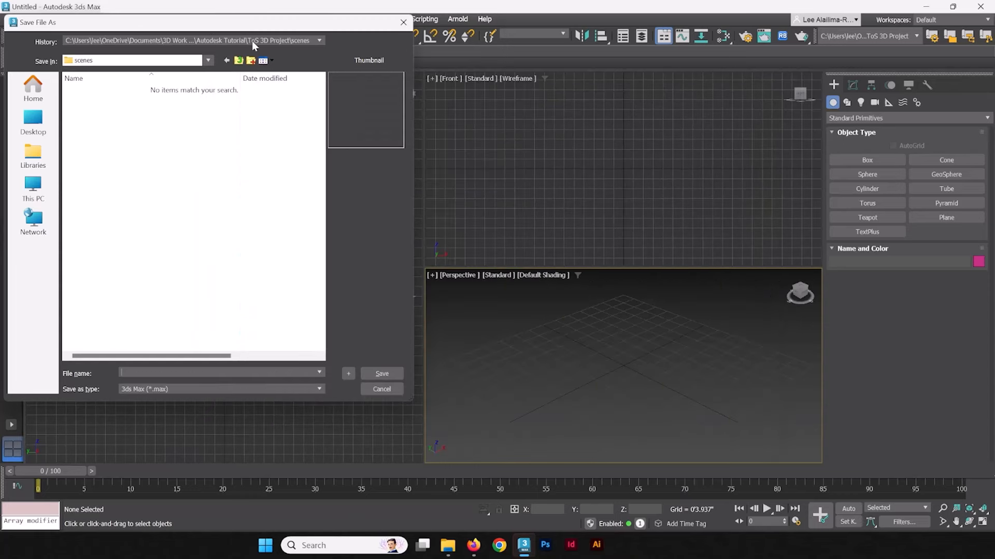
pyautogui.moveTo(308, 50)
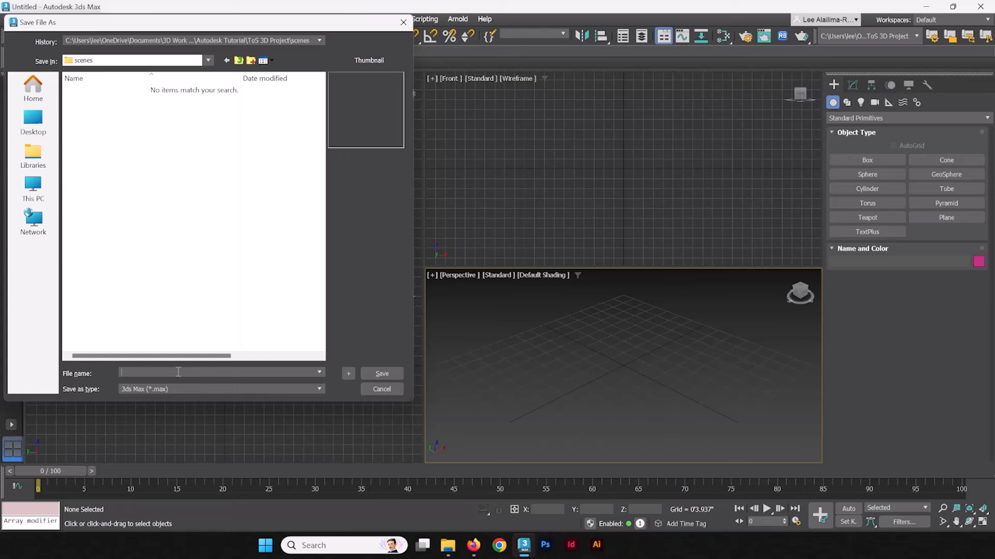
pyautogui.write('Dryad Card')
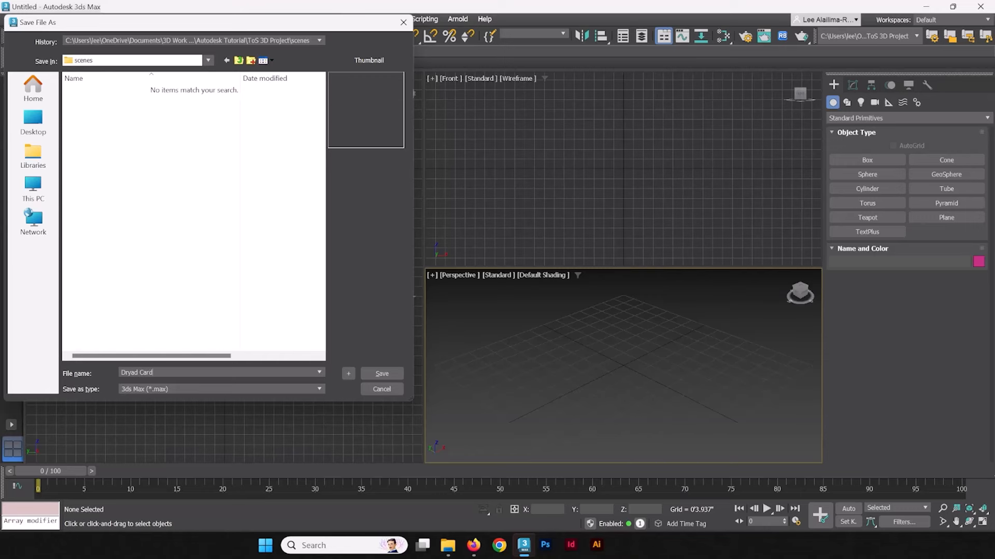
pyautogui.click(381, 373)
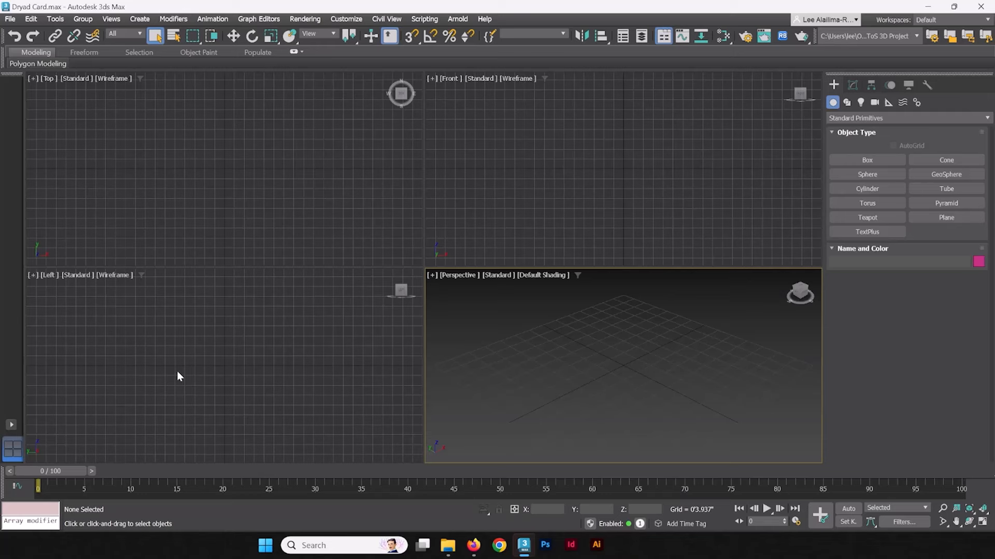
pyautogui.moveTo(650, 372)
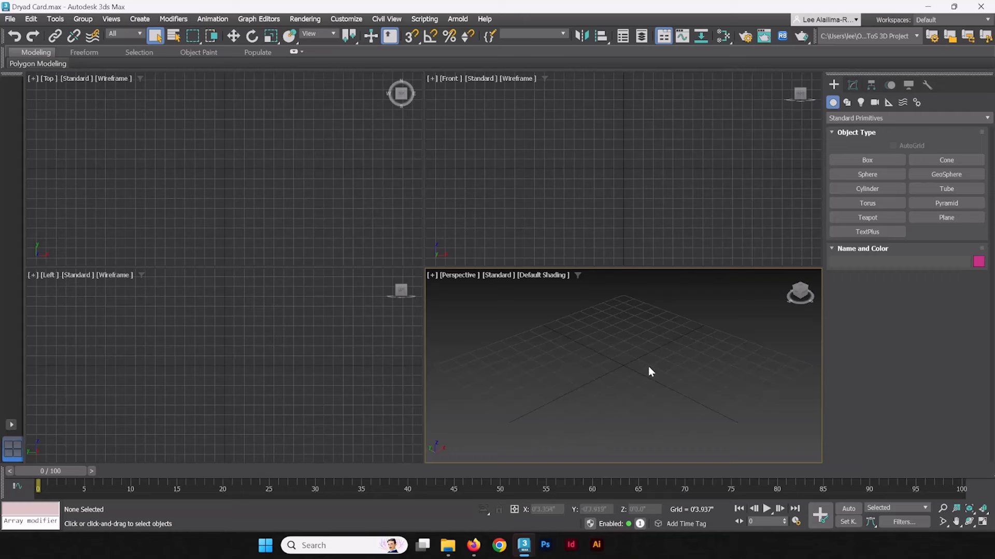
pyautogui.moveTo(647, 347)
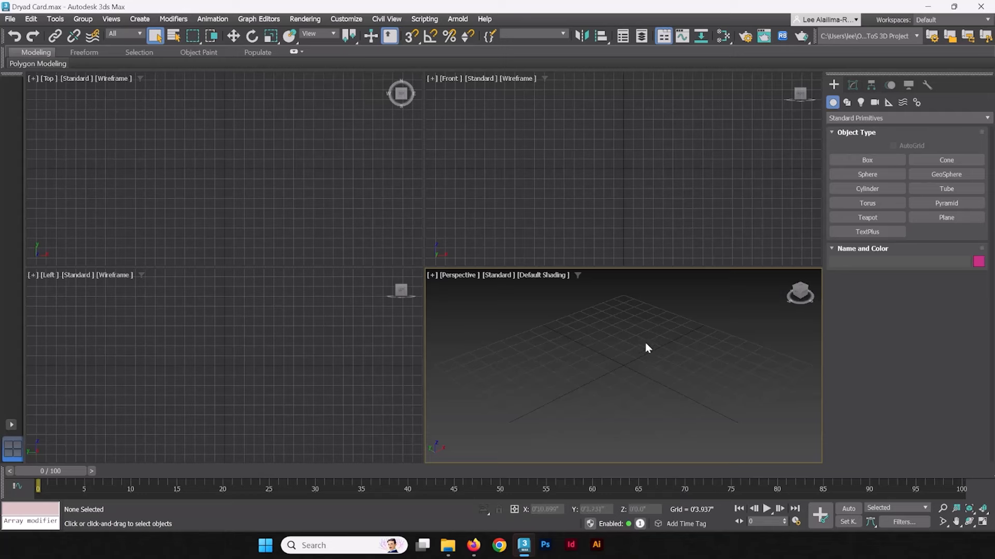
pyautogui.moveTo(643, 343)
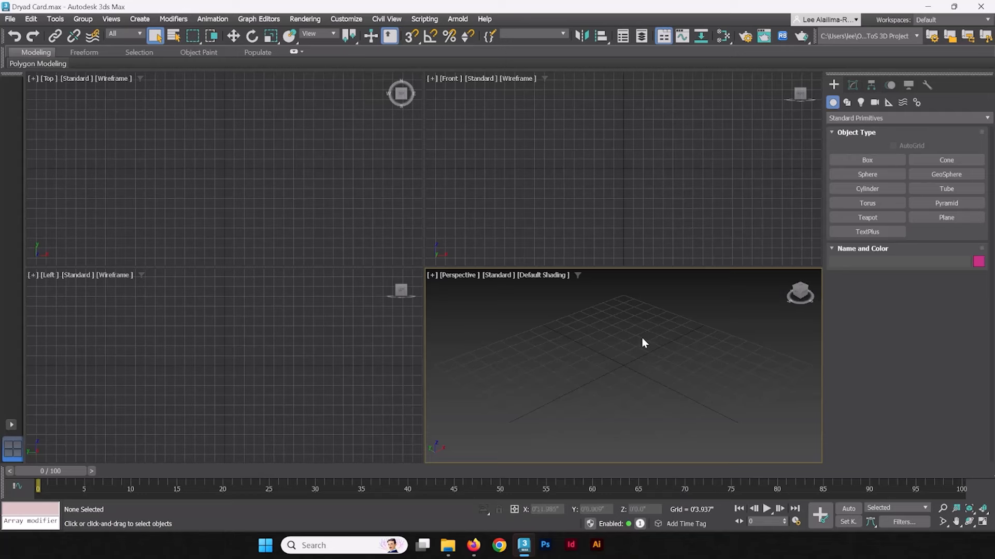
pyautogui.moveTo(618, 332)
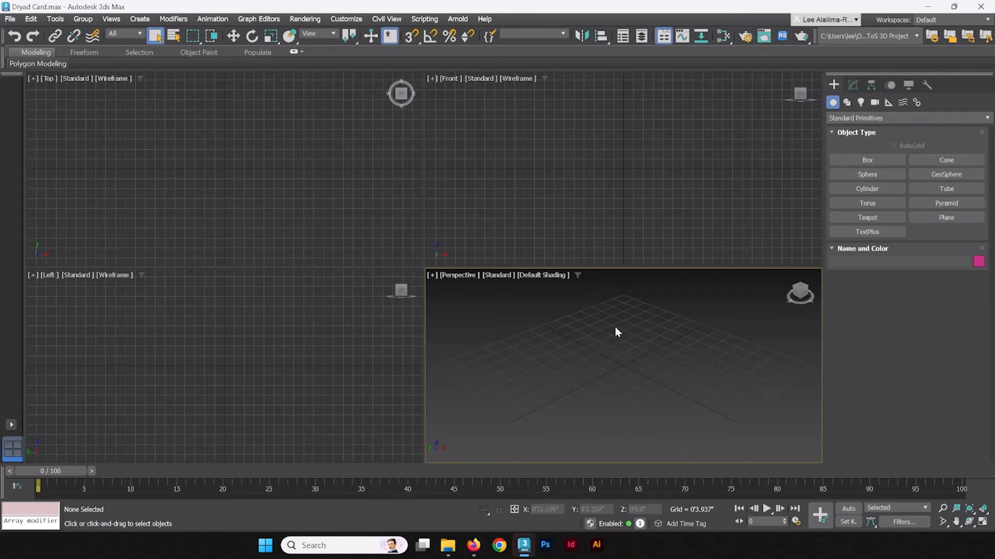
pyautogui.moveTo(604, 361)
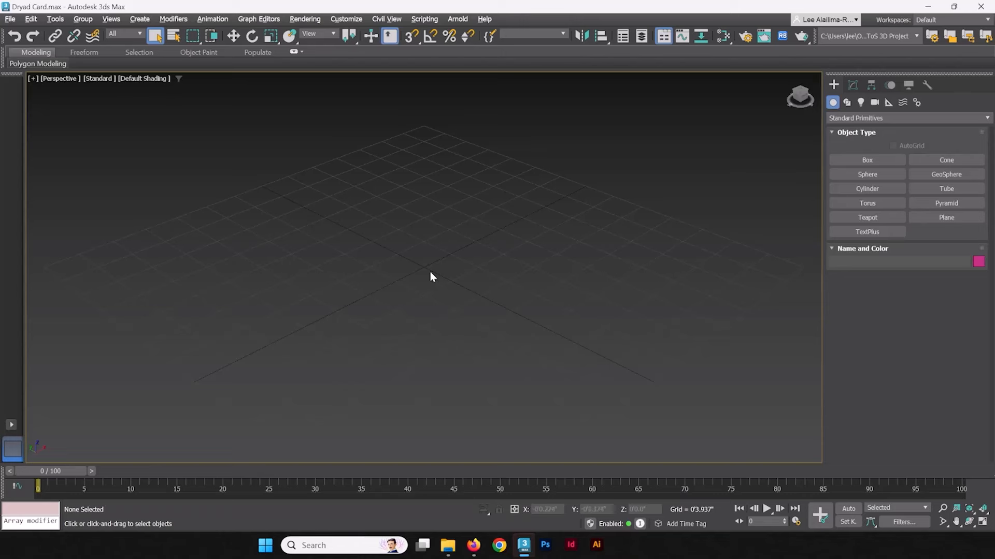
pyautogui.moveTo(423, 280)
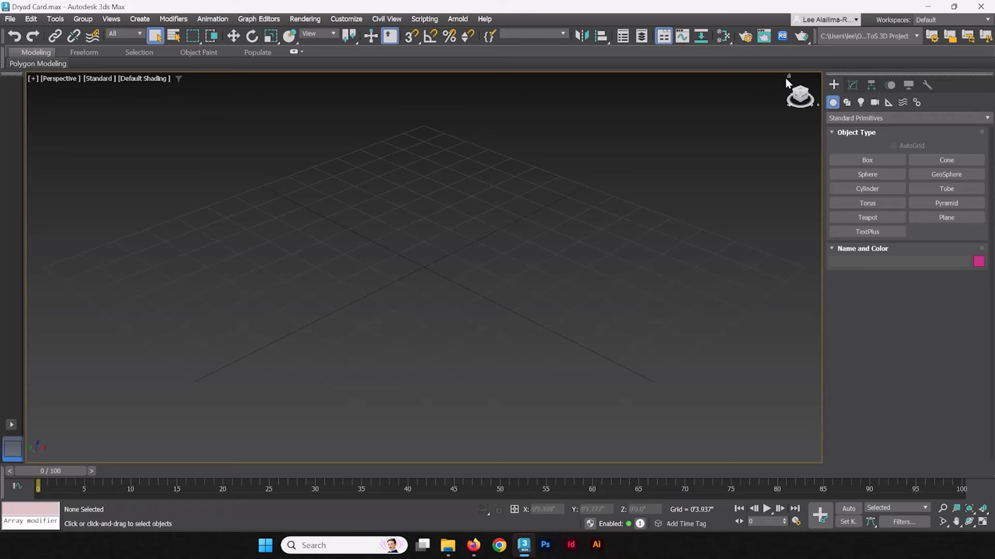
pyautogui.moveTo(455, 259)
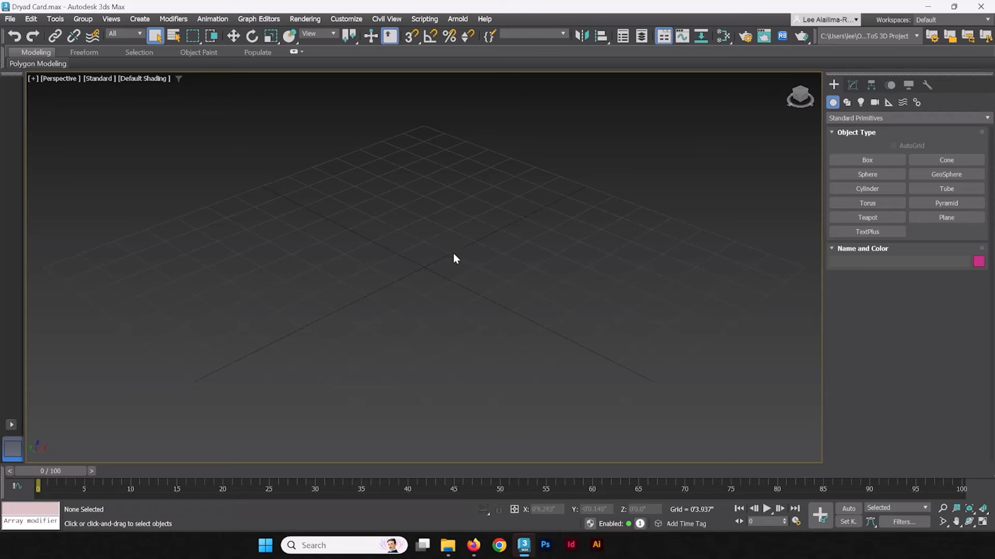
pyautogui.moveTo(550, 299)
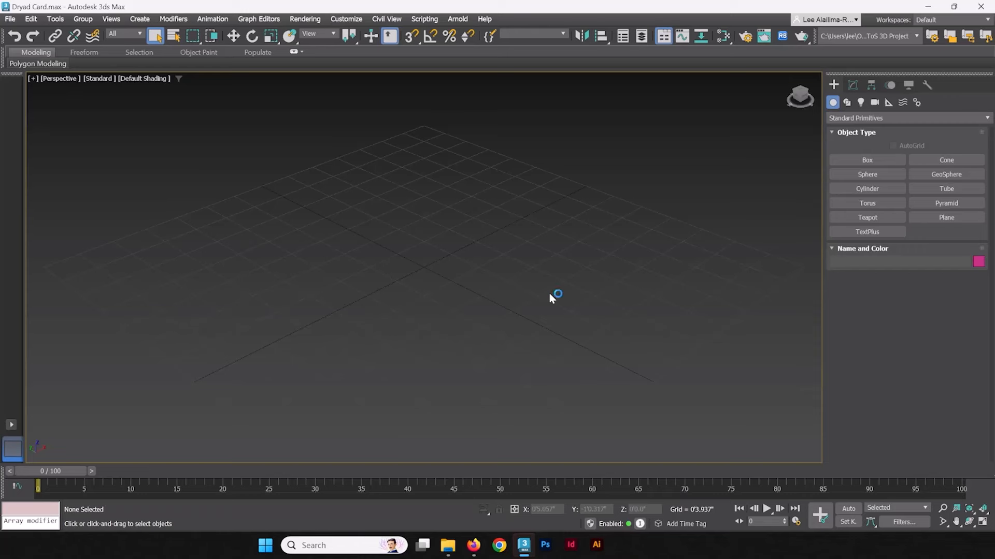
pyautogui.moveTo(680, 293)
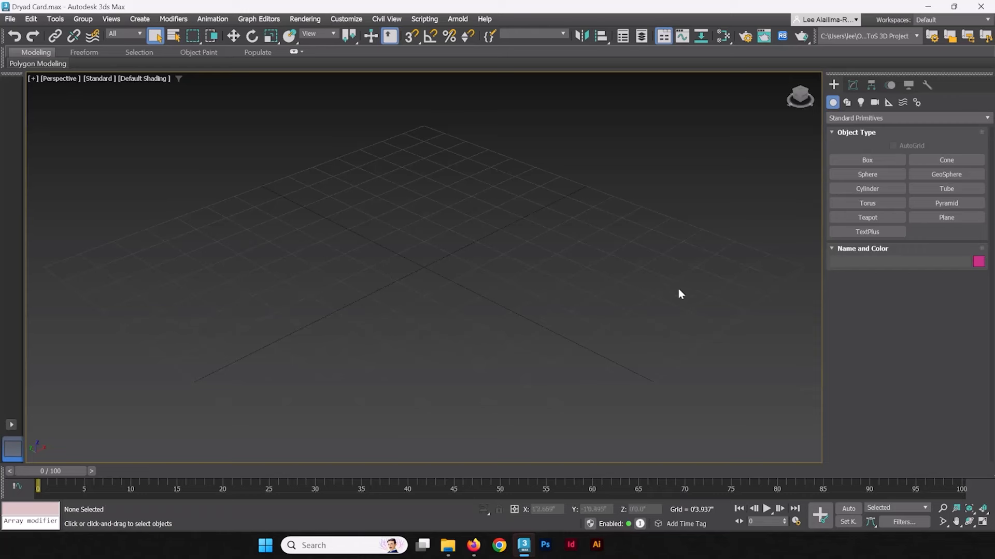
# - Draw Plane001 at the grid centre in Perspective, removing an accidental second plane
pyautogui.click(945, 217)
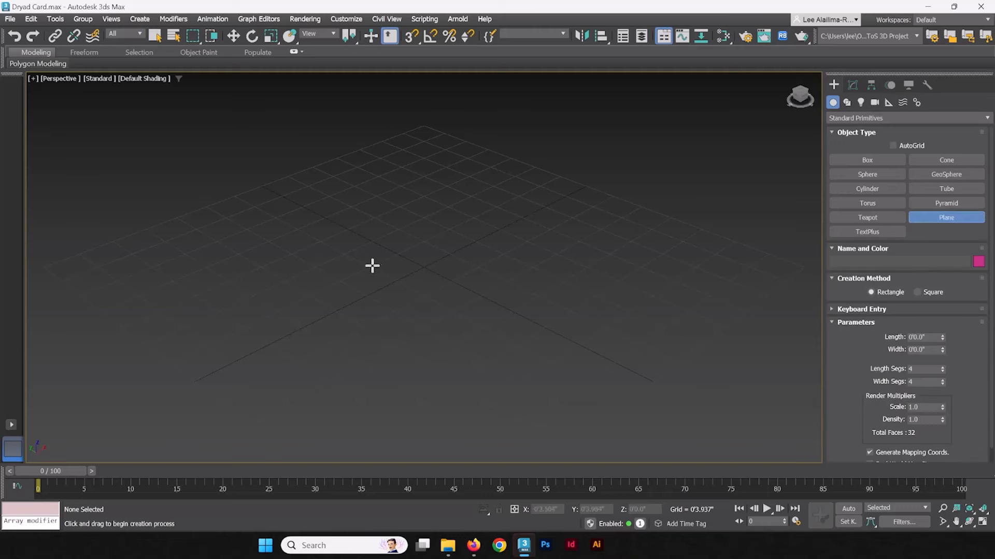
pyautogui.moveTo(371, 265); pyautogui.dragTo(482, 276)
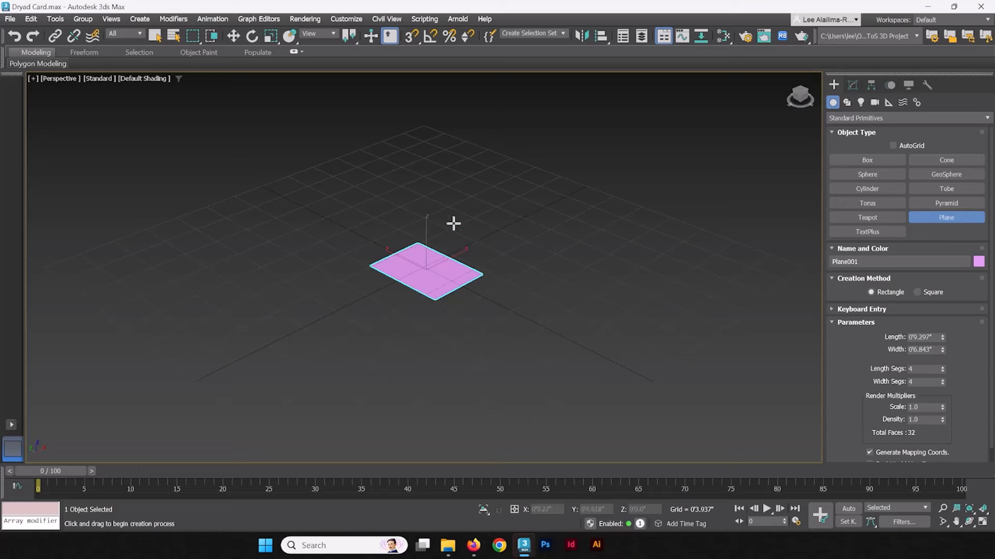
pyautogui.moveTo(452, 218); pyautogui.dragTo(536, 253)
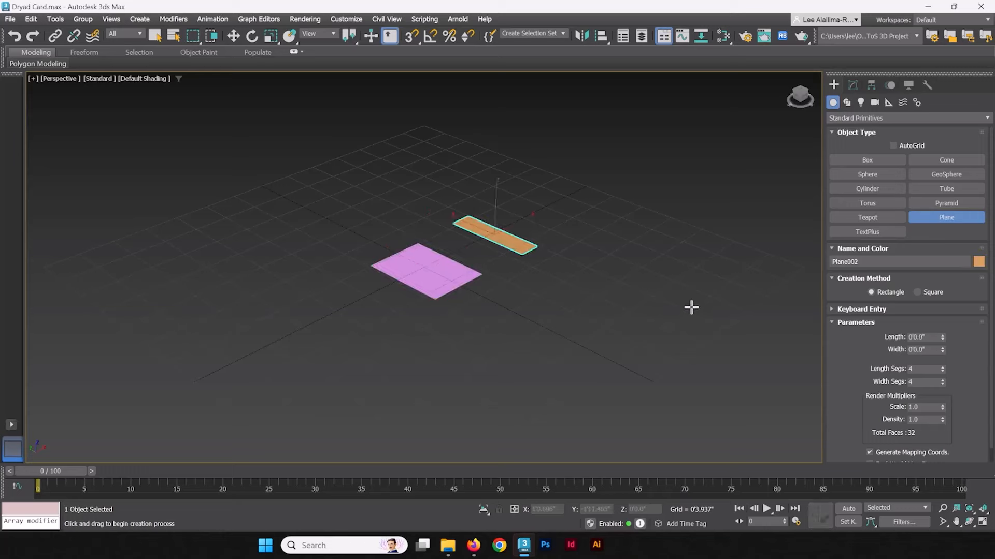
pyautogui.click(424, 269)
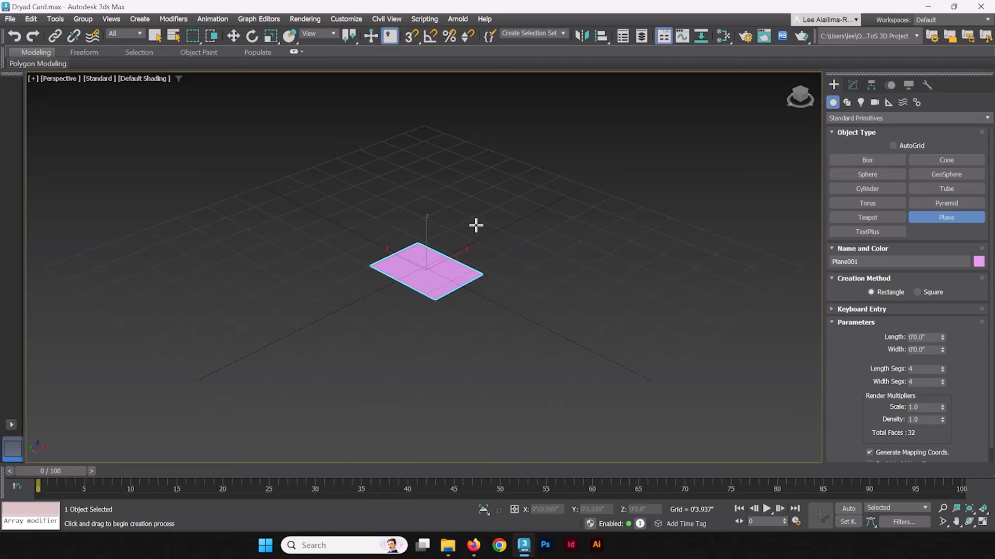
pyautogui.click(155, 36)
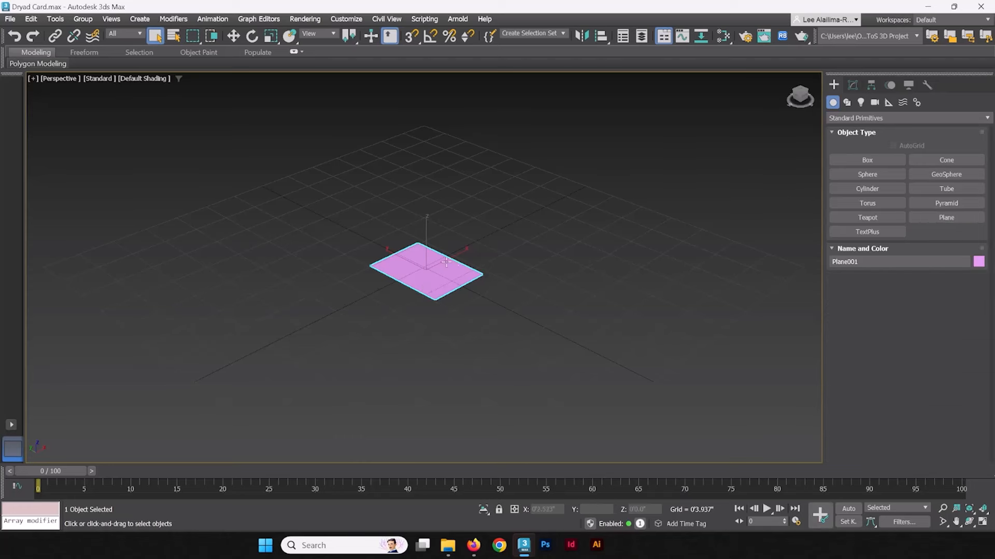
pyautogui.moveTo(678, 284)
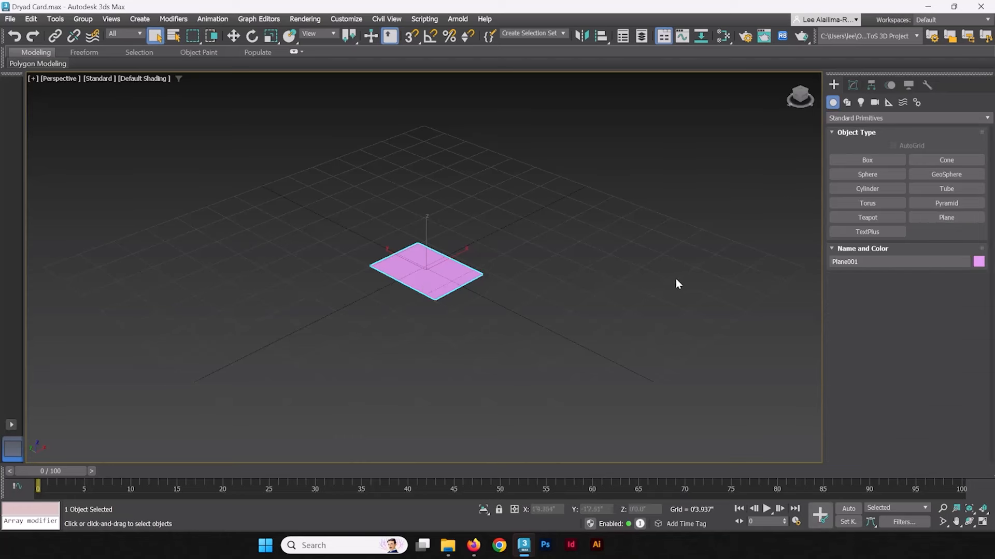
pyautogui.moveTo(480, 249)
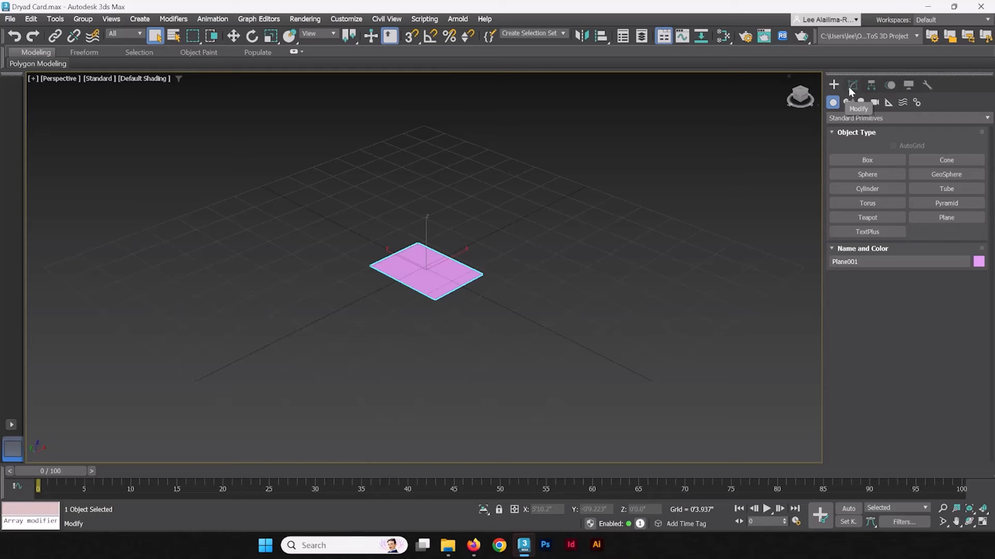
# - Rename Plane001 to 'Dryad Card' in the Modify panel
pyautogui.click(853, 85)
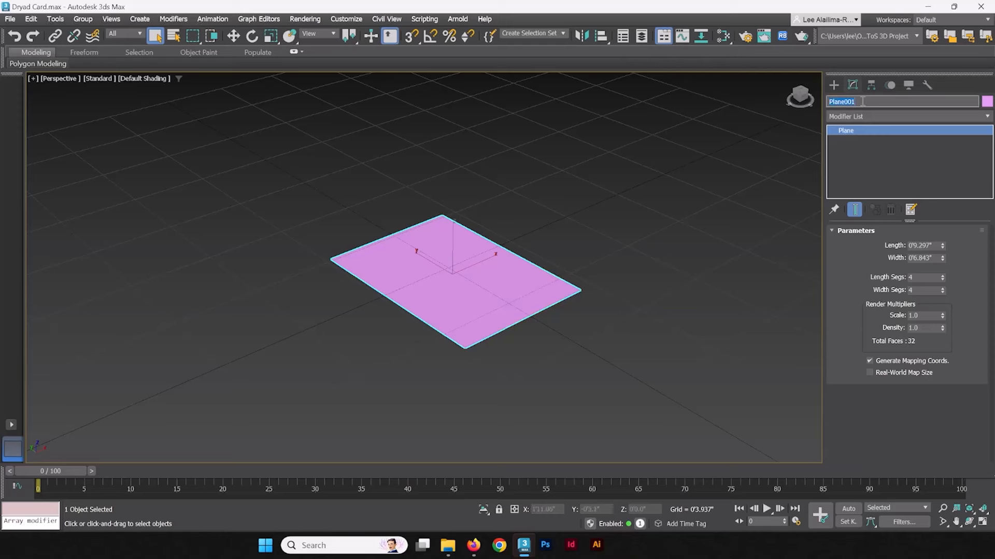
pyautogui.write('Dryad Card')
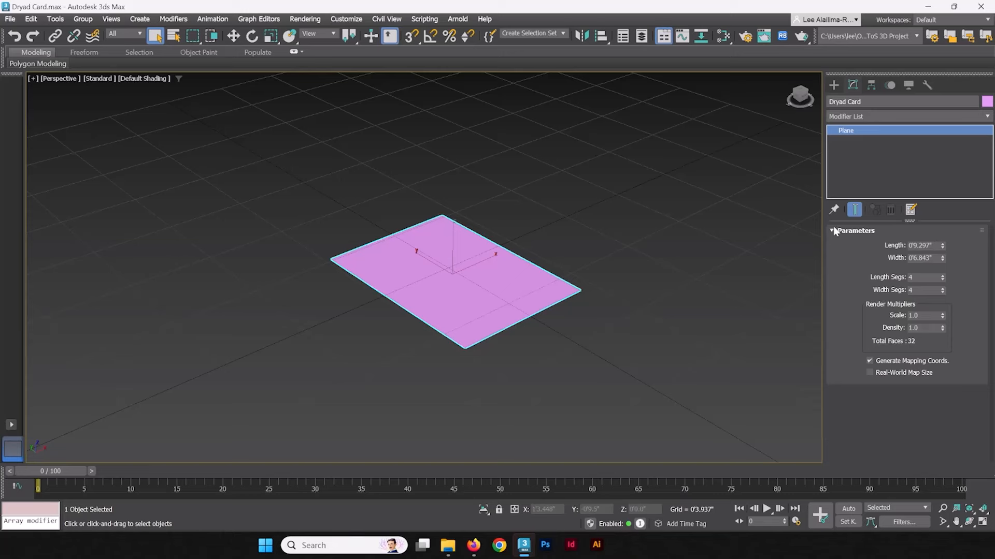
pyautogui.click(346, 19)
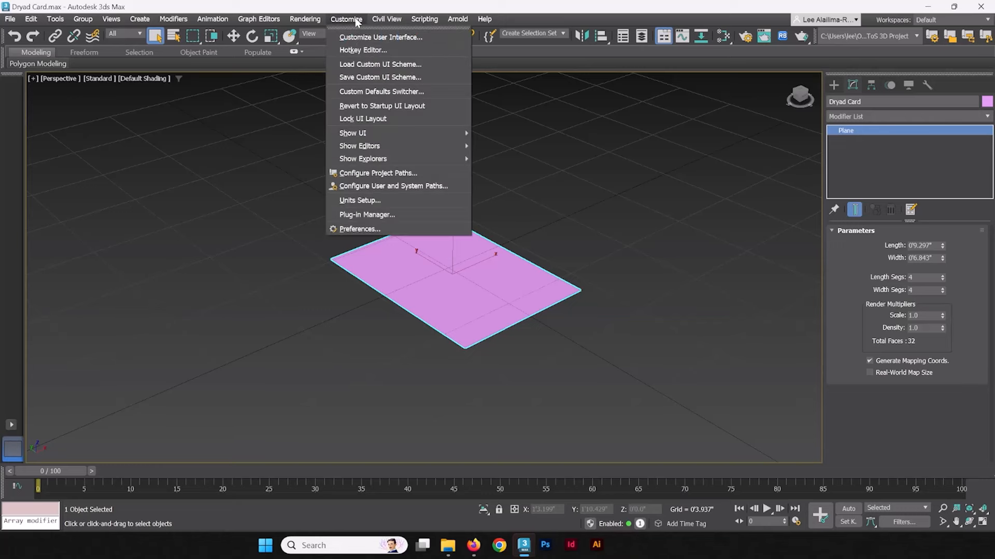
pyautogui.click(381, 198)
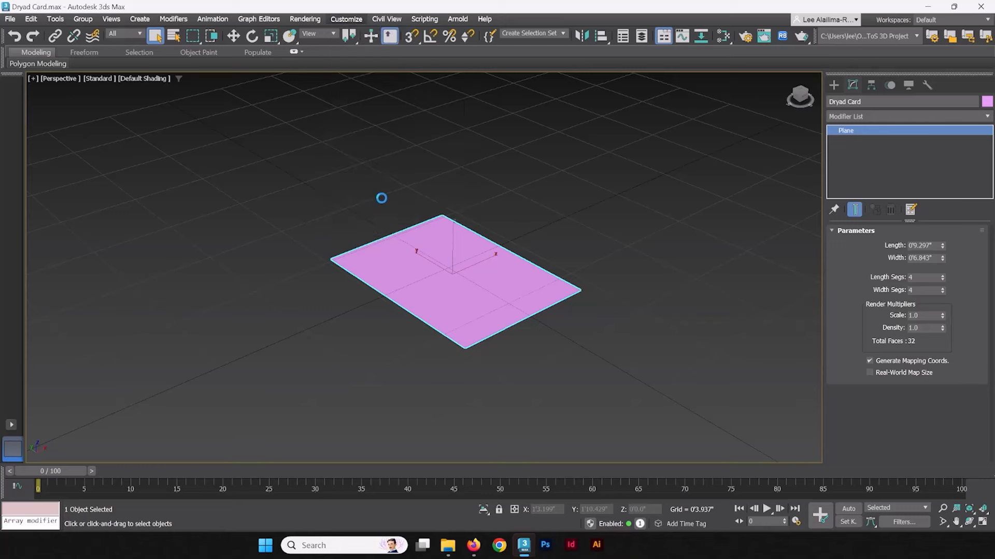
pyautogui.click(346, 19)
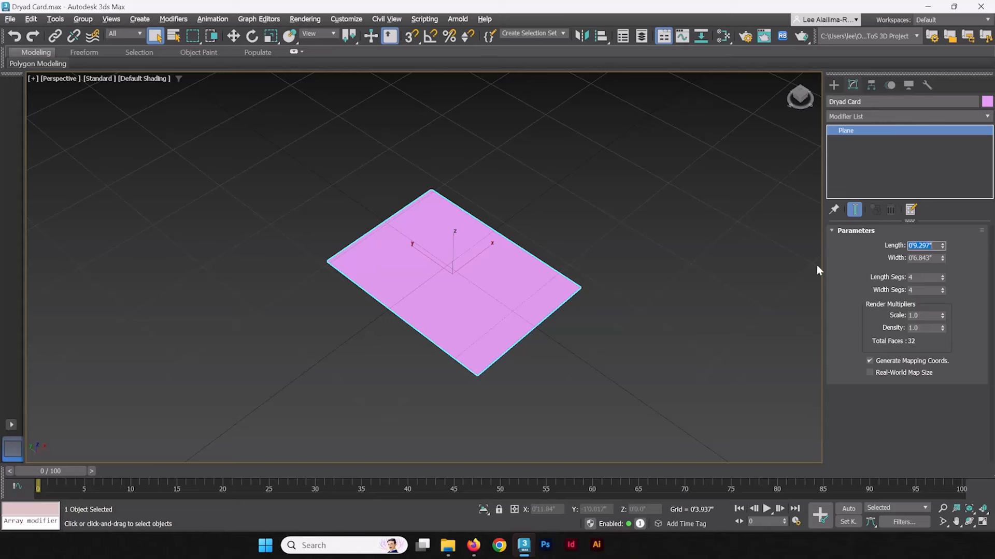
# - Set the plane's Length to 5 inches and Width to 3.5 inches
pyautogui.write('5')
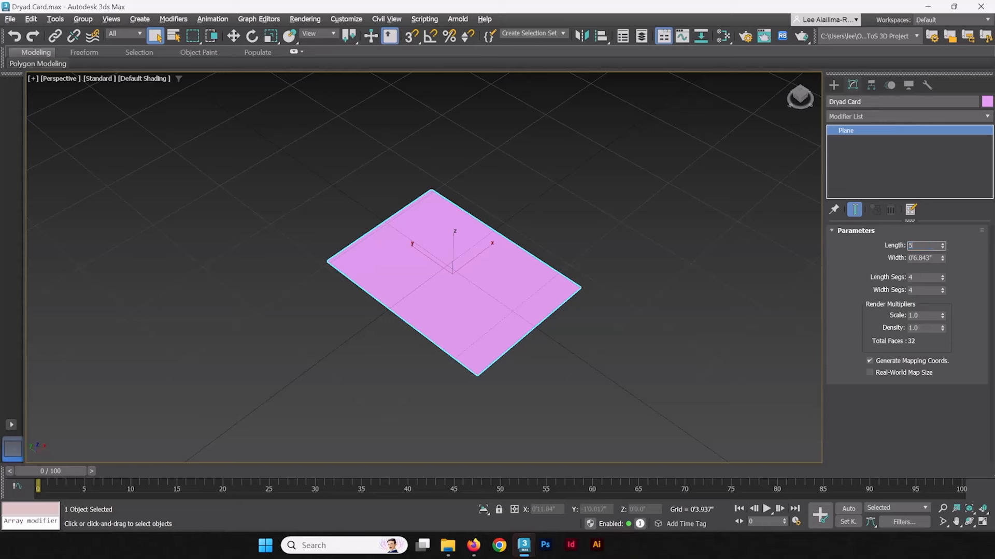
pyautogui.write('5.0"')
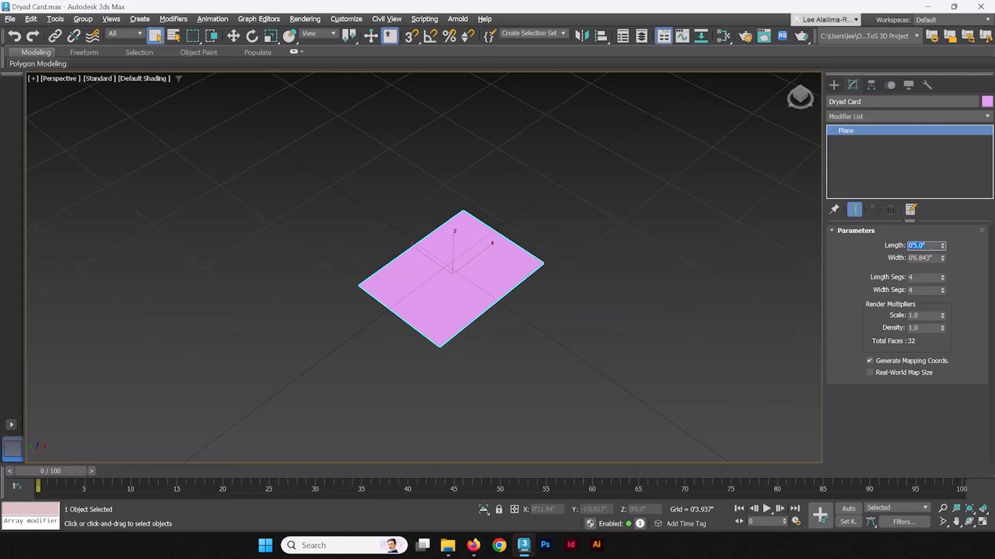
pyautogui.click(923, 257)
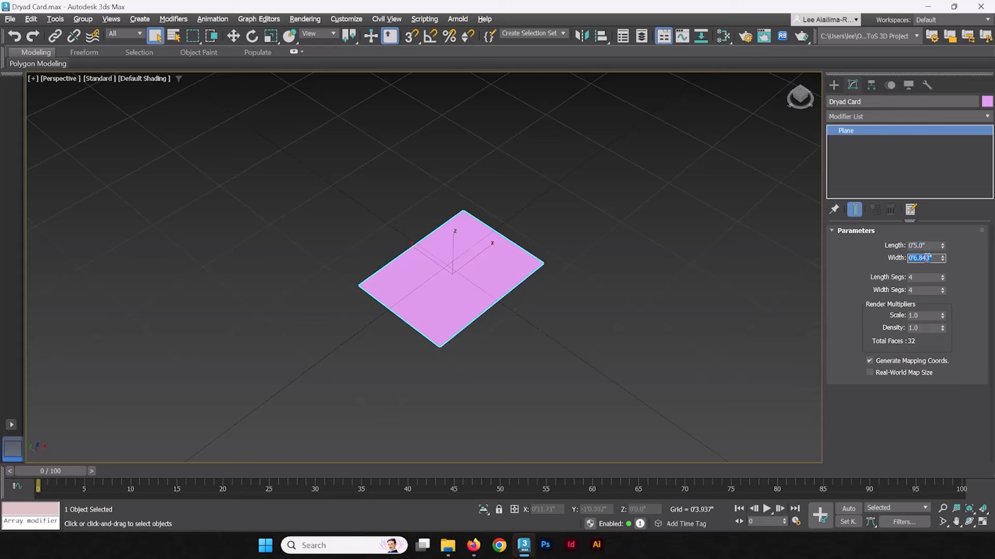
pyautogui.write('3.5')
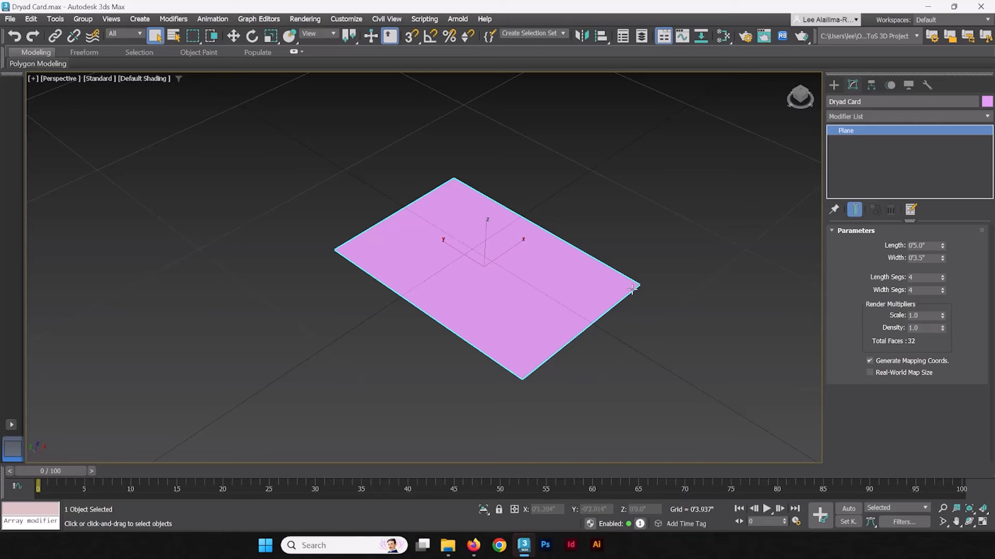
pyautogui.moveTo(531, 203)
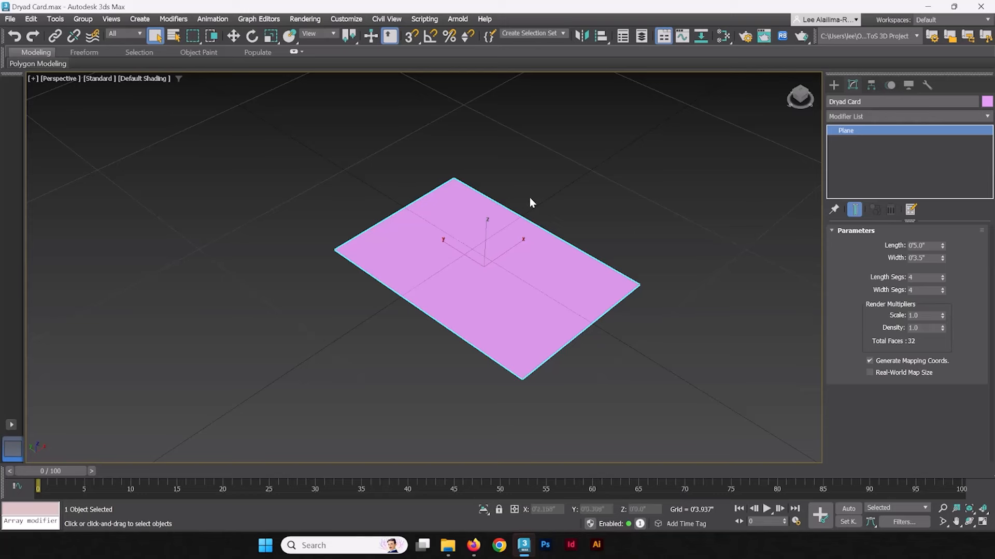
pyautogui.moveTo(301, 139)
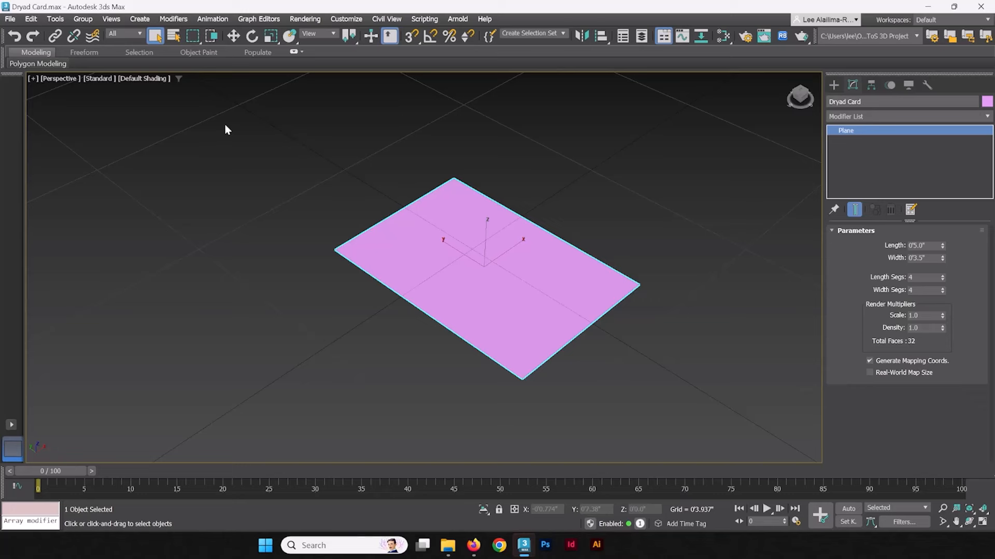
pyautogui.moveTo(157, 98)
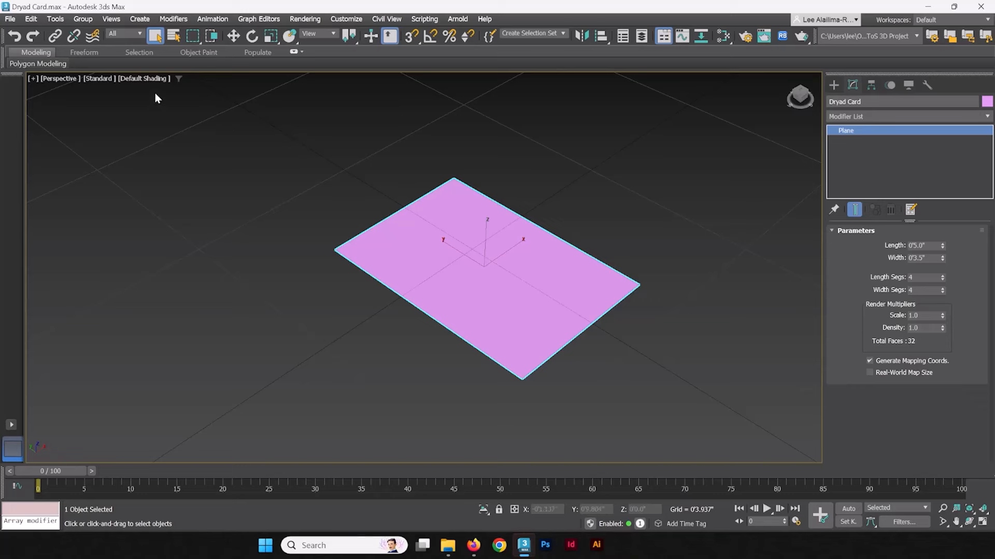
pyautogui.moveTo(353, 206)
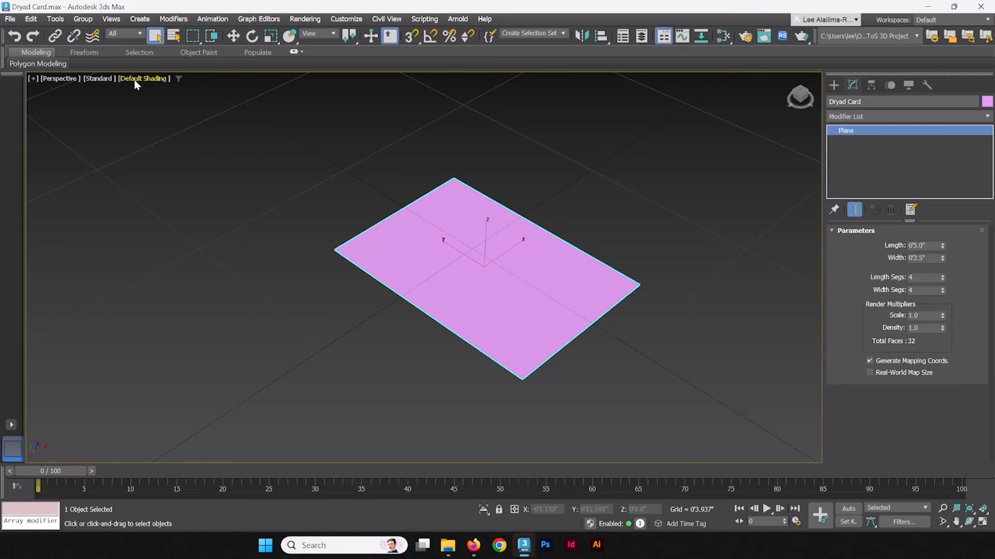
# - Switch the viewport to Clay shading and set Length Segs and Width Segs to 1
pyautogui.click(143, 78)
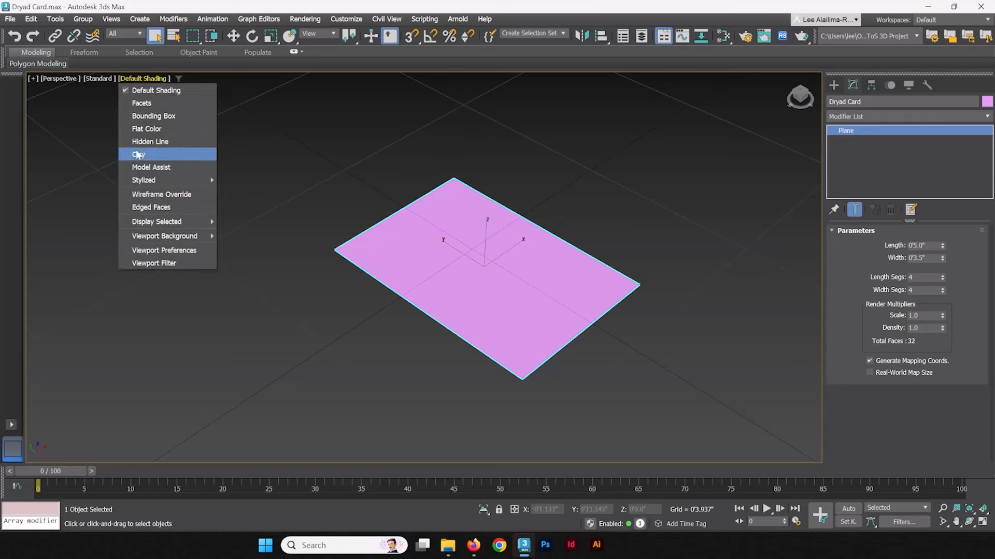
pyautogui.click(151, 206)
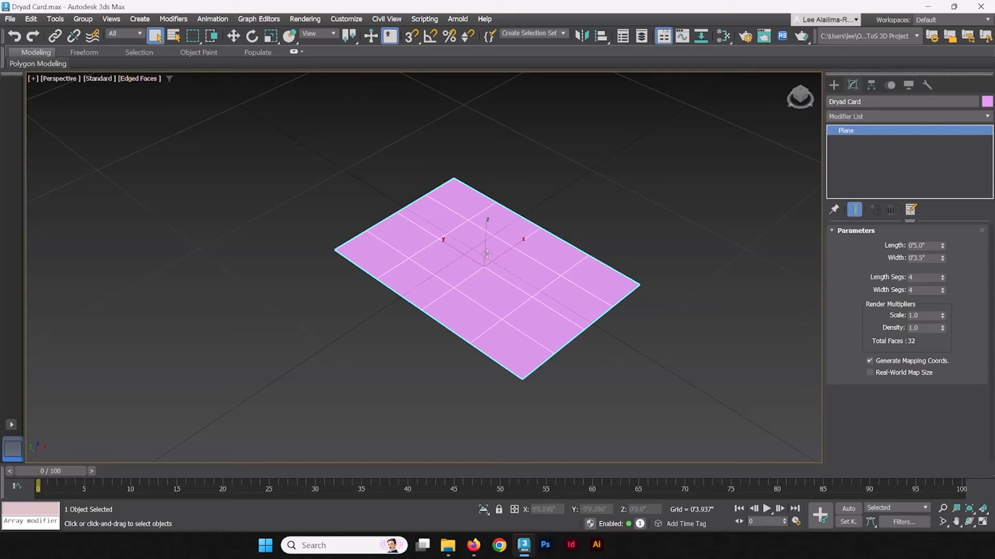
pyautogui.moveTo(475, 253)
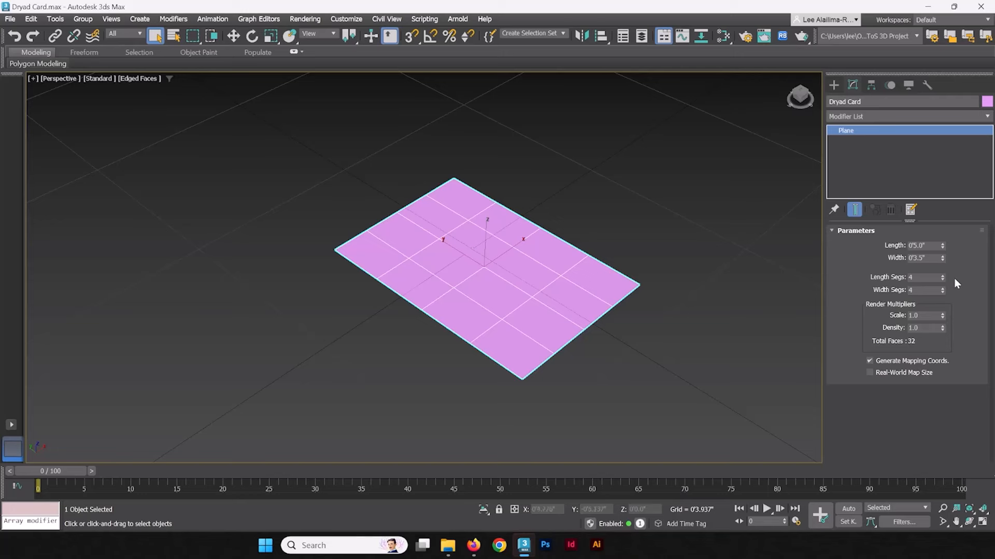
pyautogui.click(943, 279)
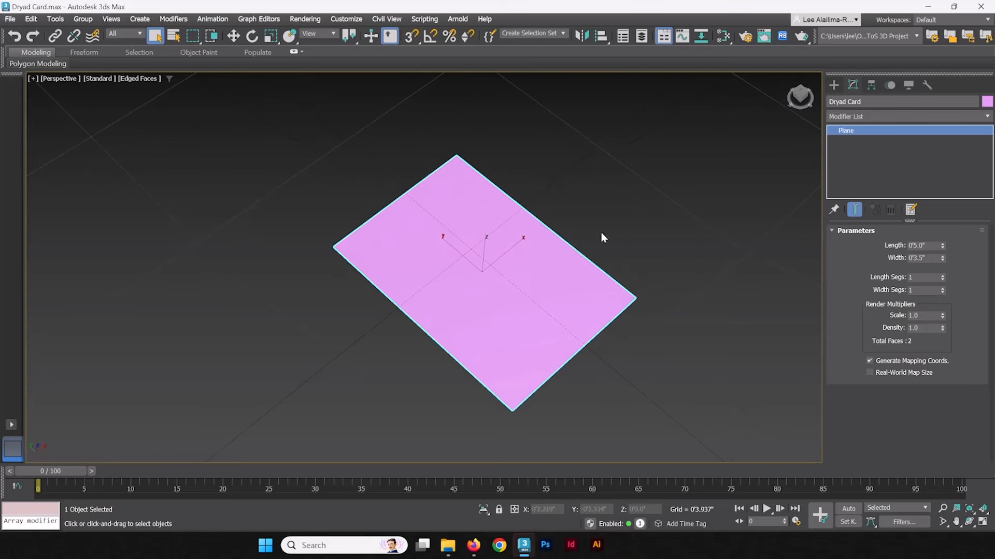
pyautogui.moveTo(529, 260)
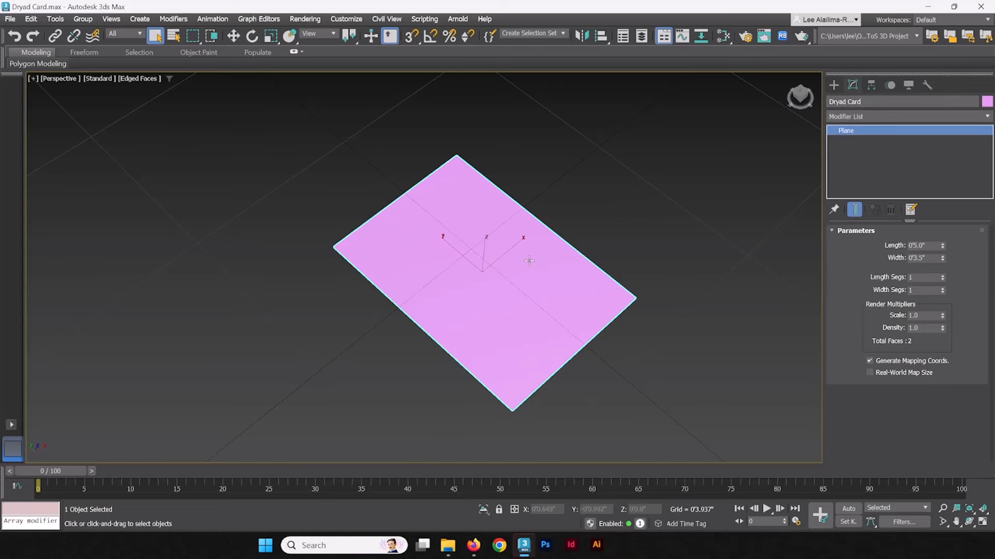
pyautogui.moveTo(468, 263)
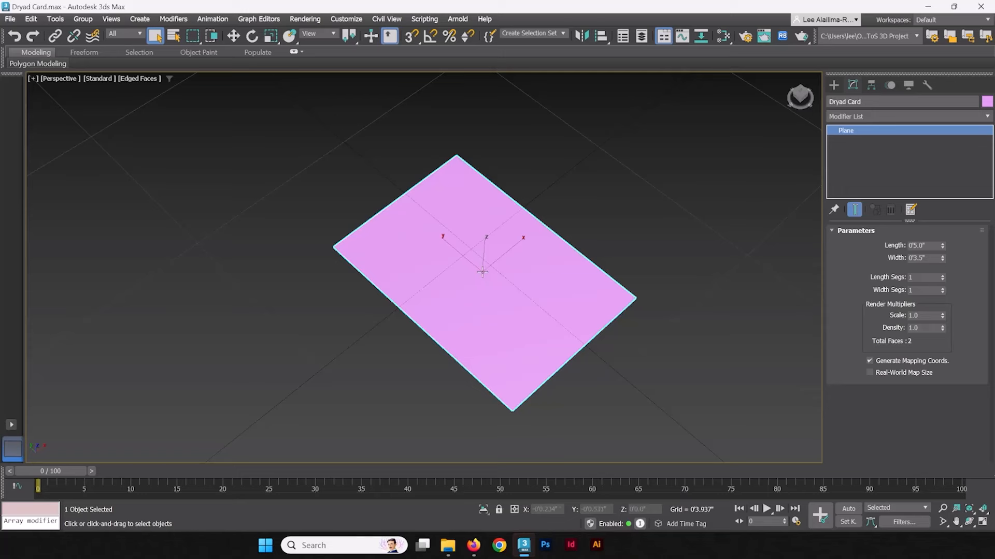
pyautogui.moveTo(373, 247)
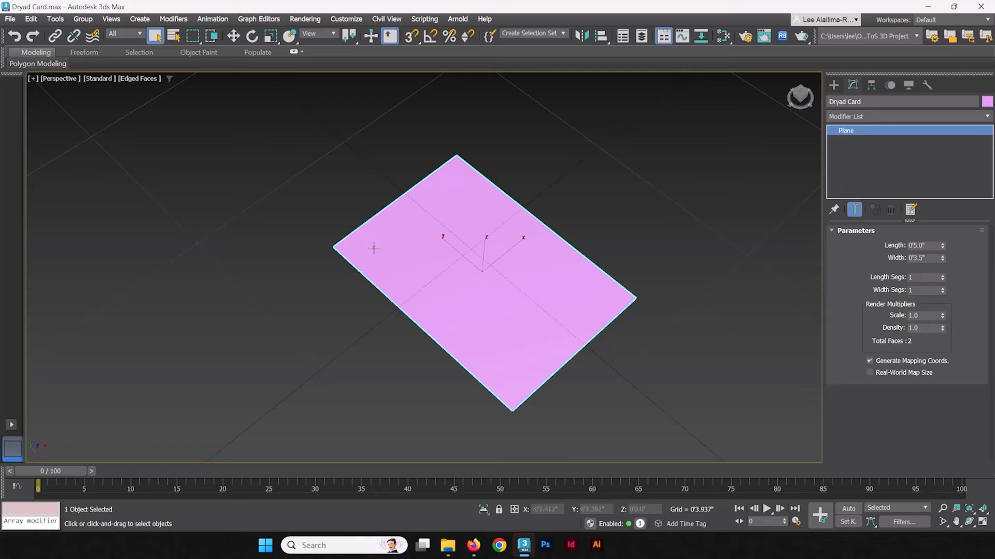
pyautogui.moveTo(232, 36)
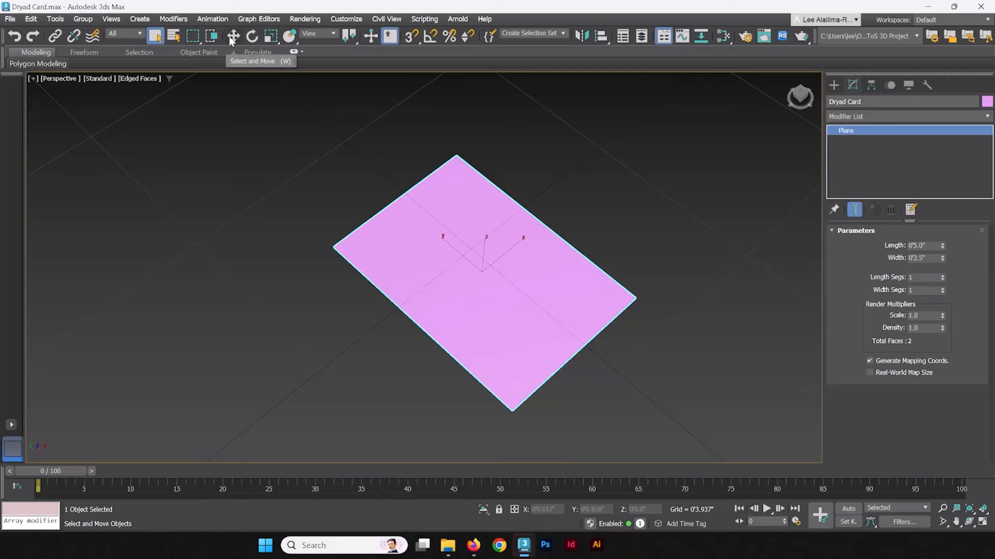
# - Zero Dryad Card's X, Y and Z position with Select and Move, then inspect it
pyautogui.click(233, 36)
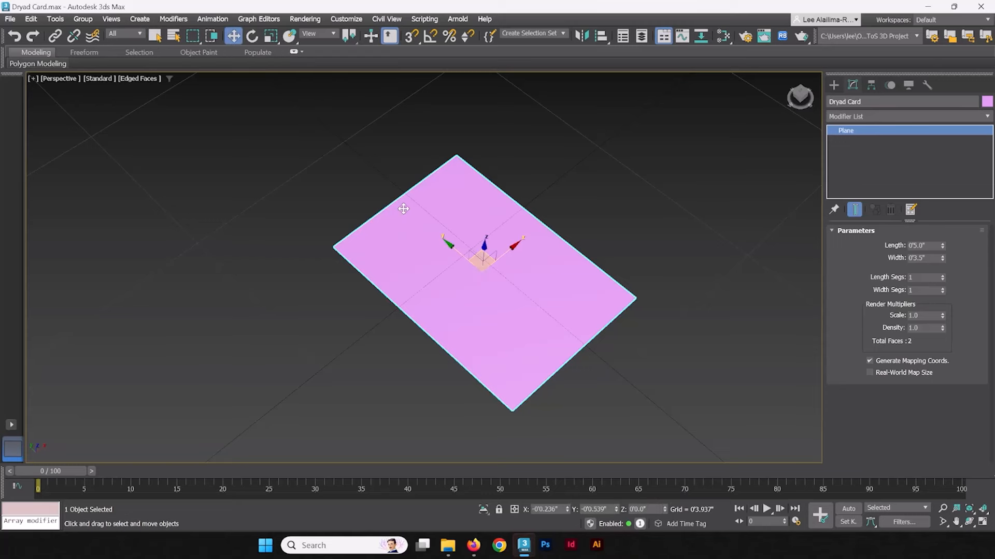
pyautogui.moveTo(477, 252)
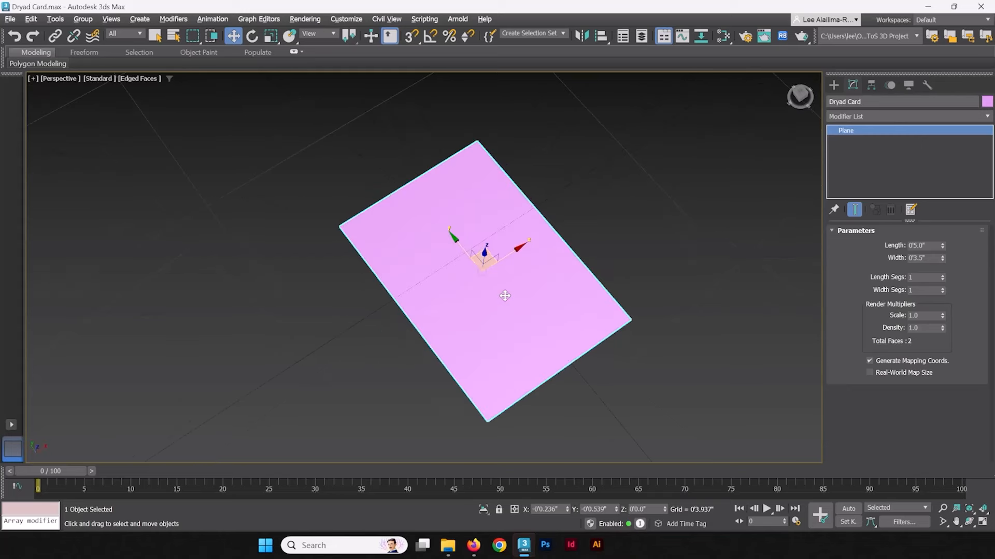
pyautogui.moveTo(504, 296); pyautogui.dragTo(470, 229)
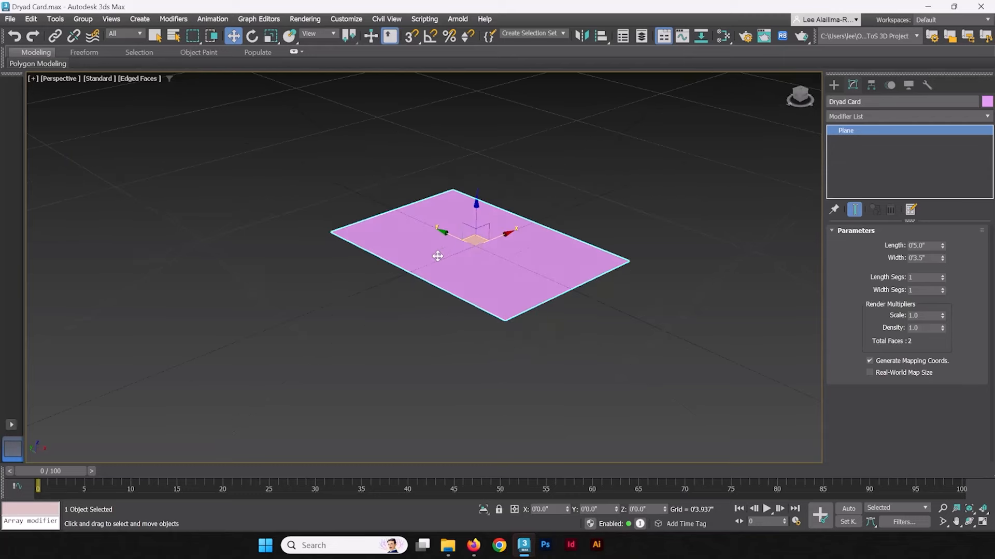
pyautogui.moveTo(438, 256); pyautogui.dragTo(550, 270)
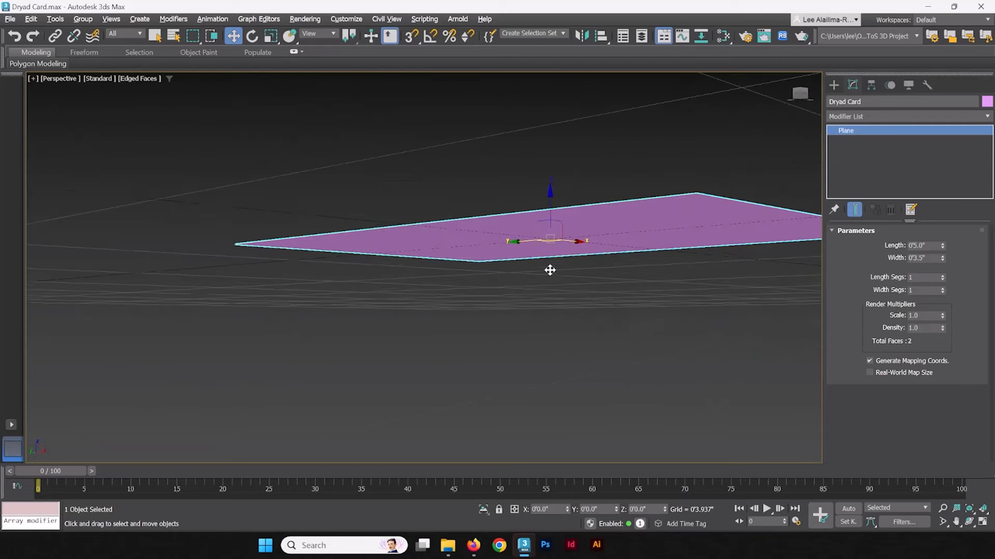
pyautogui.moveTo(550, 270); pyautogui.dragTo(619, 292)
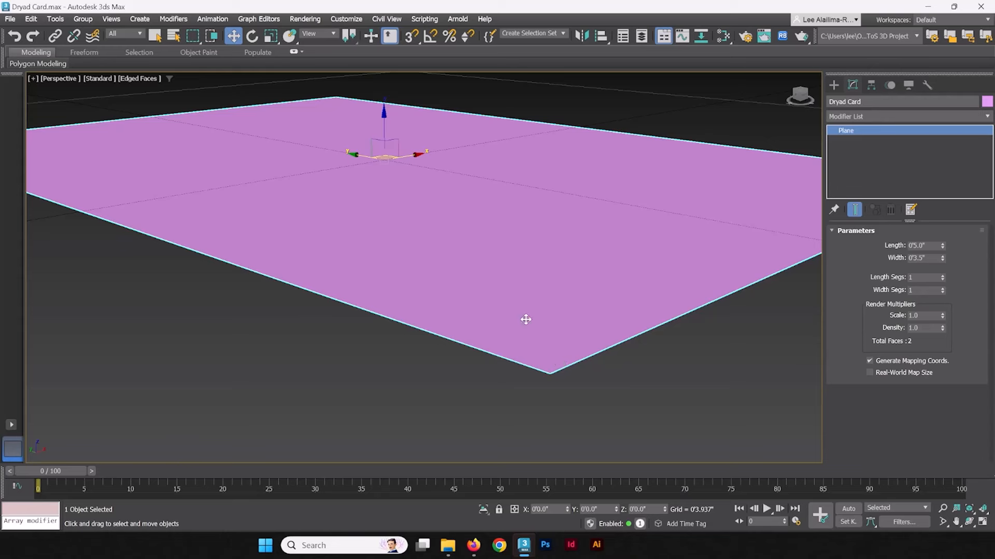
pyautogui.moveTo(483, 295)
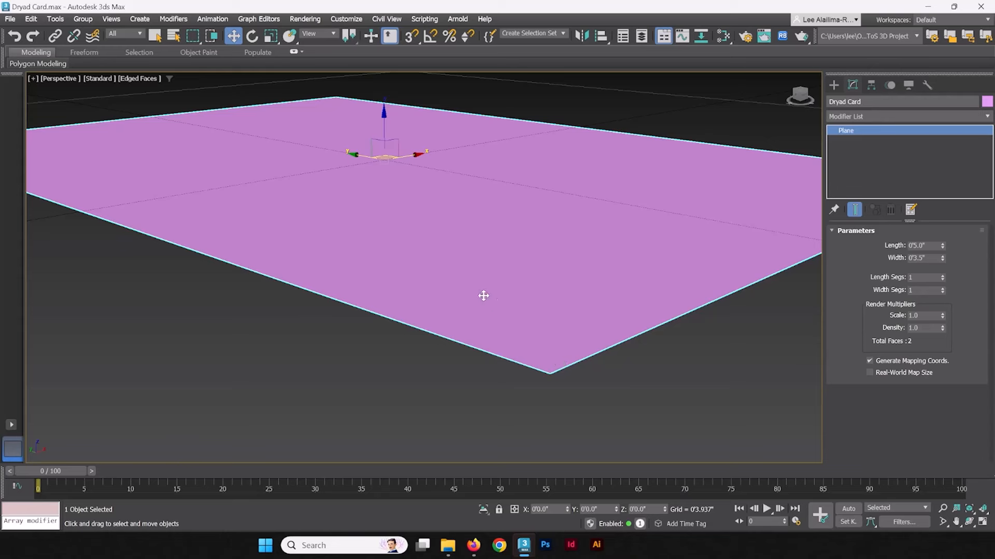
# - Add a Shell modifier with a 0.005-inch Outer Amount to Dryad Card
pyautogui.click(907, 116)
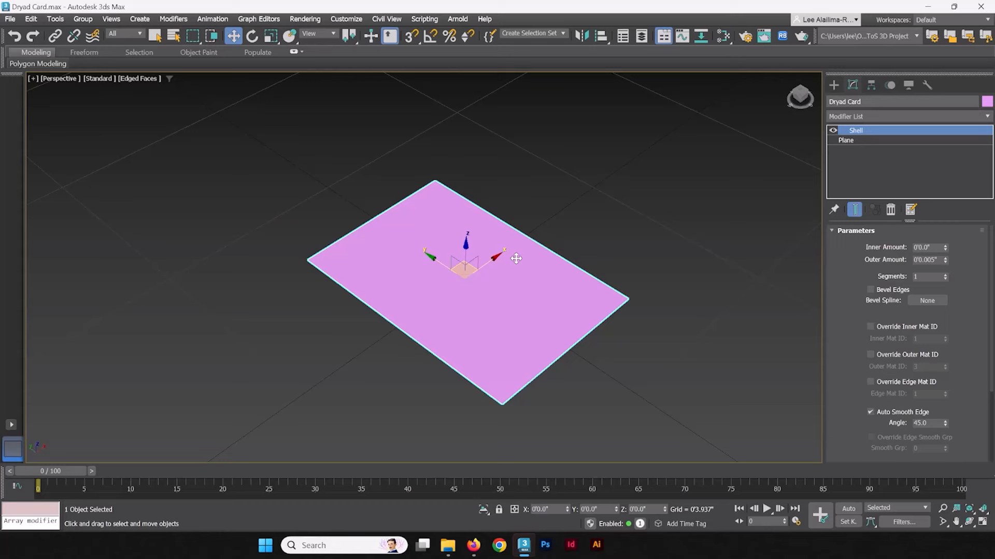
pyautogui.moveTo(424, 326)
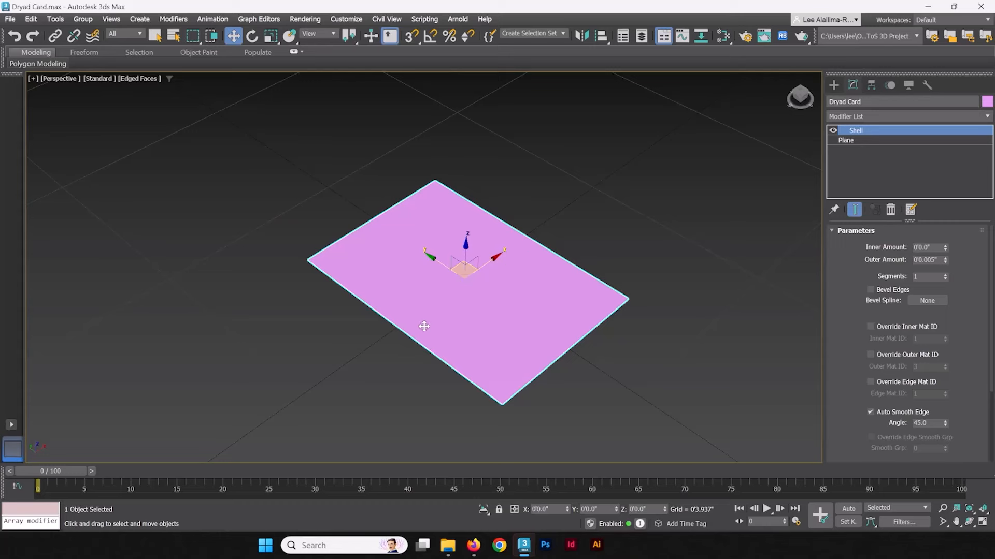
pyautogui.moveTo(424, 326); pyautogui.dragTo(481, 314)
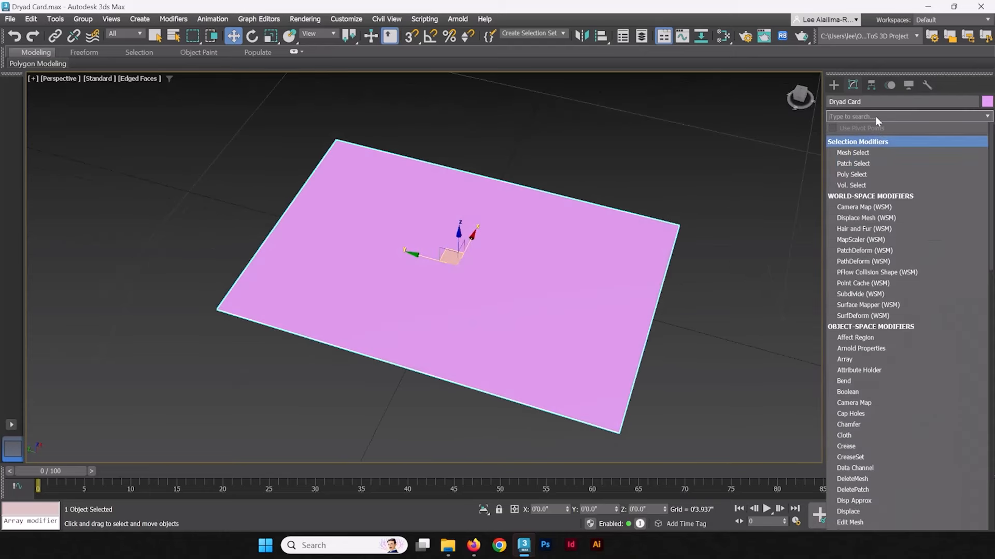
# - Filter the modifier list with 'ed' and apply Edit Poly above the Shell
pyautogui.write('ed')
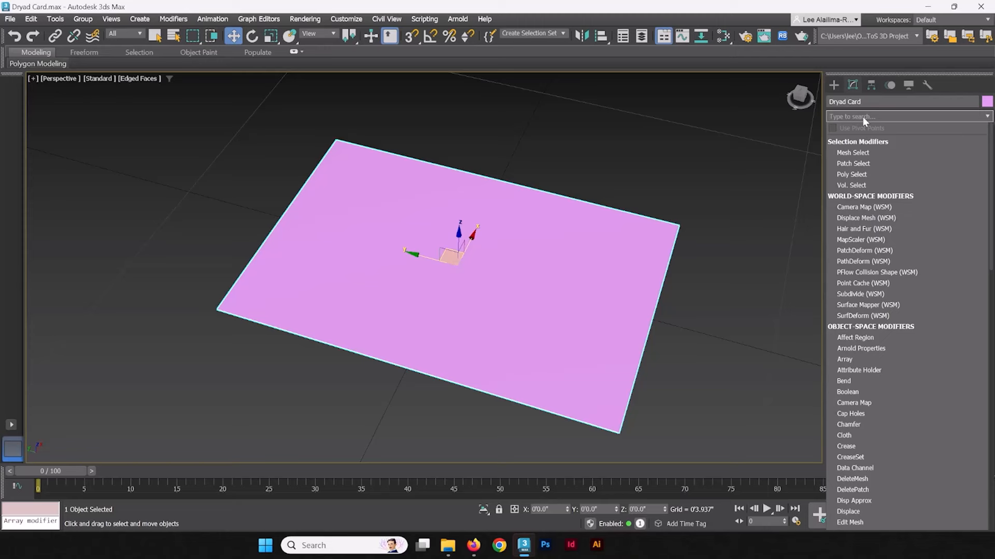
pyautogui.write('e')
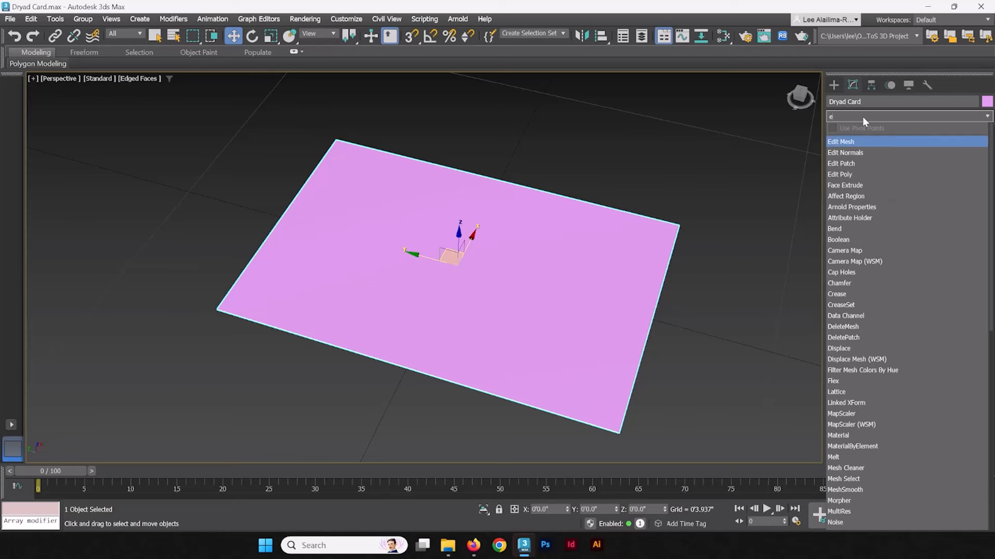
pyautogui.write('d')
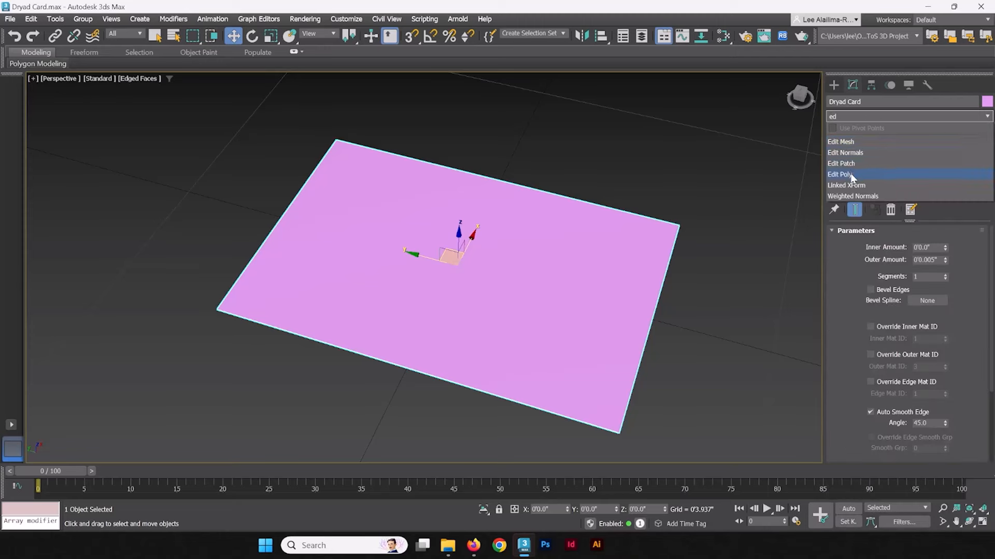
pyautogui.click(907, 116)
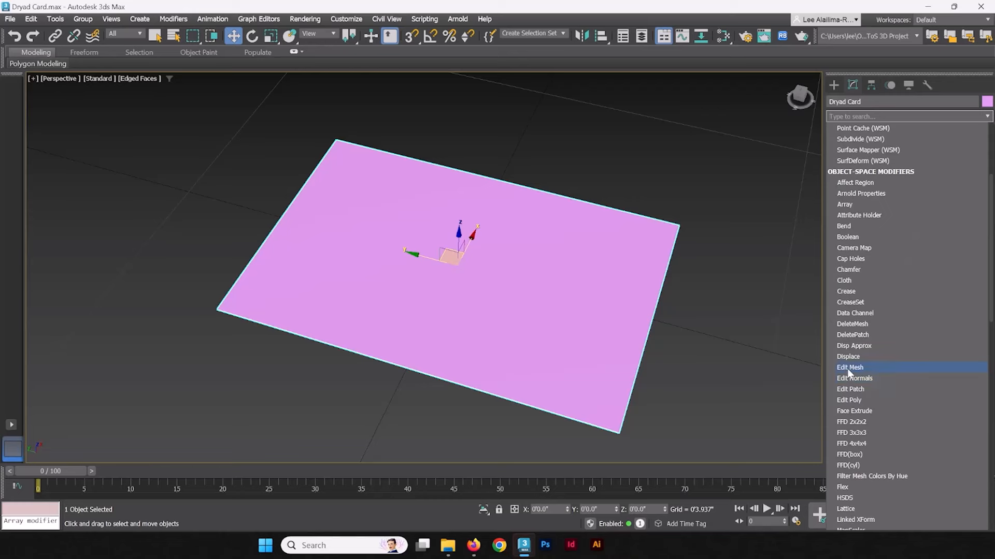
pyautogui.click(848, 400)
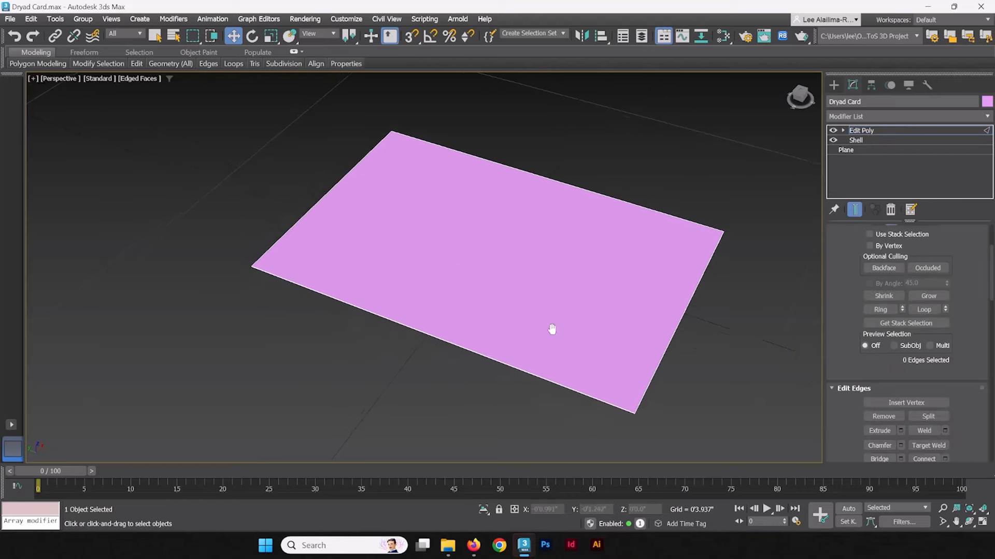
pyautogui.click(861, 130)
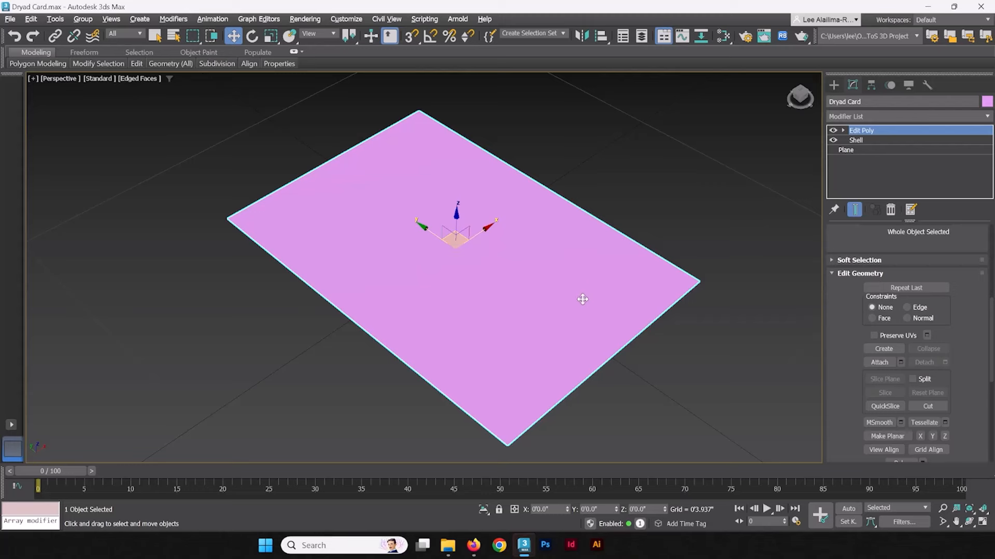
pyautogui.click(884, 406)
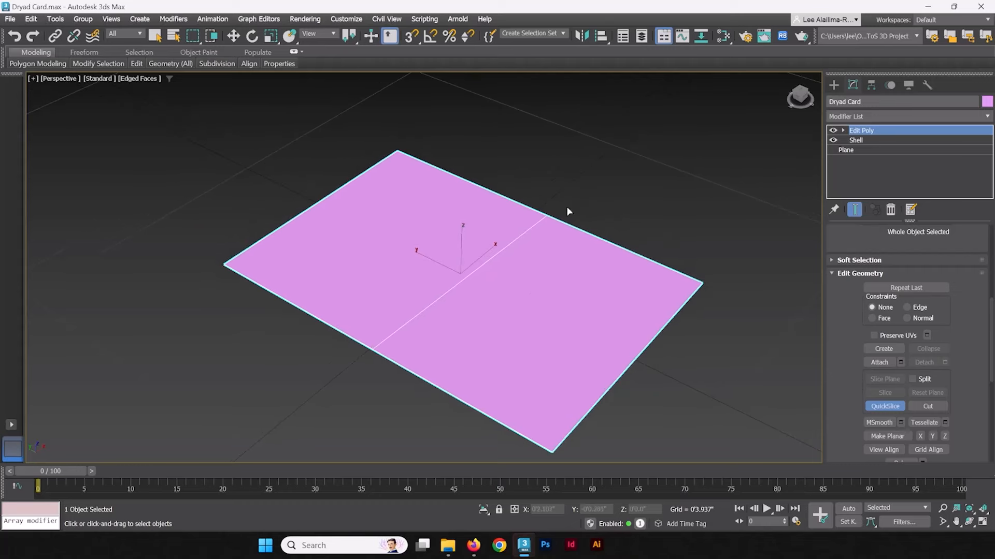
pyautogui.moveTo(613, 193)
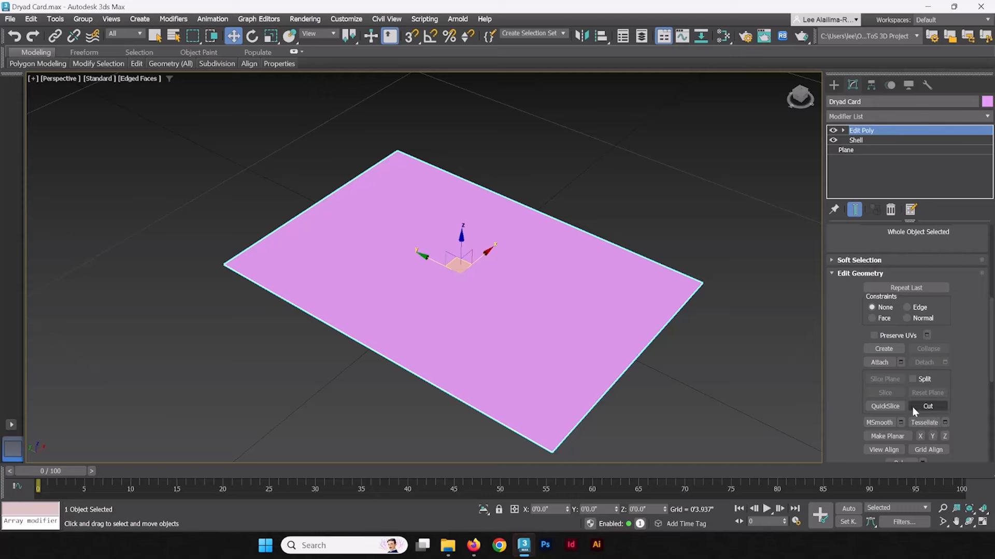
pyautogui.moveTo(960, 373)
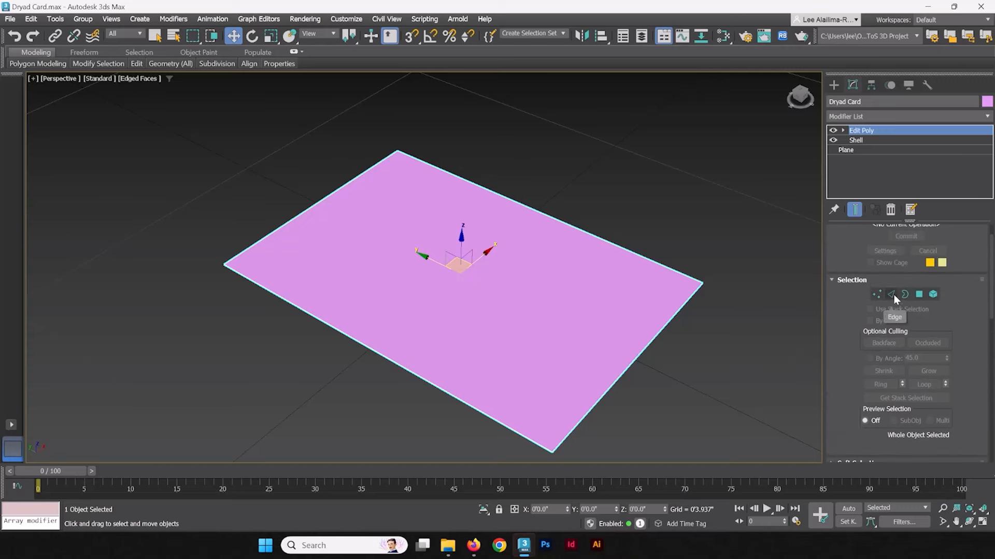
# - Switch to edge mode, then zoom and orbit to inspect the new center edge
pyautogui.click(890, 294)
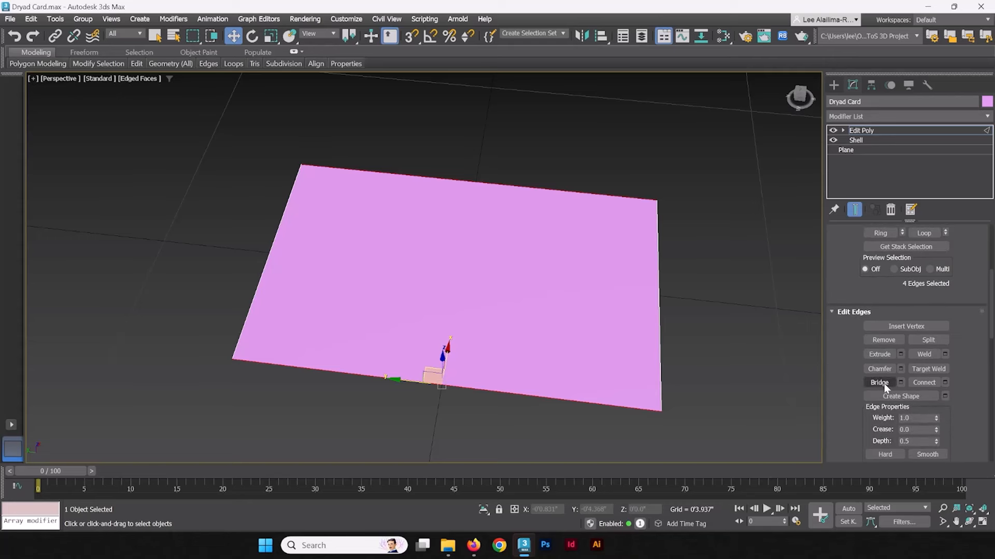
pyautogui.moveTo(923, 383)
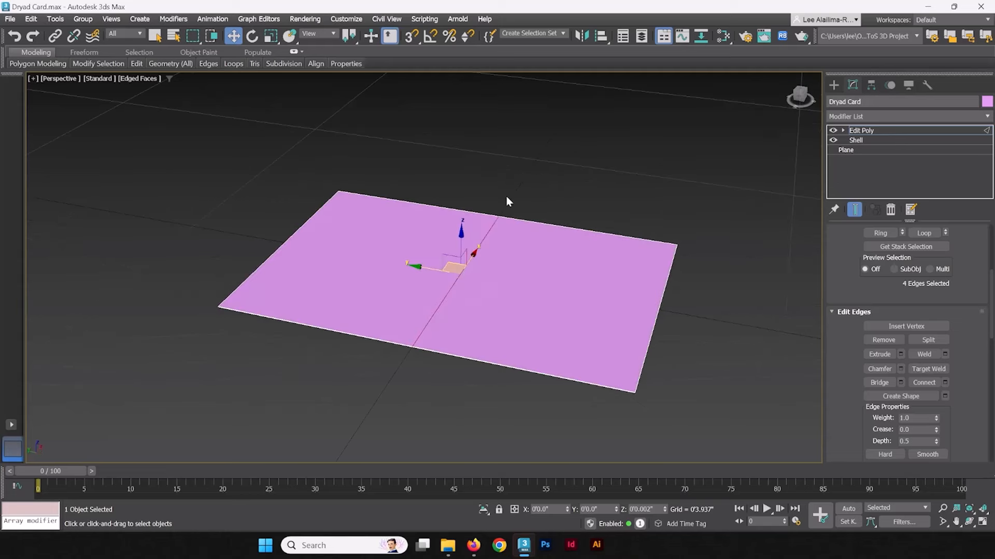
pyautogui.moveTo(409, 348)
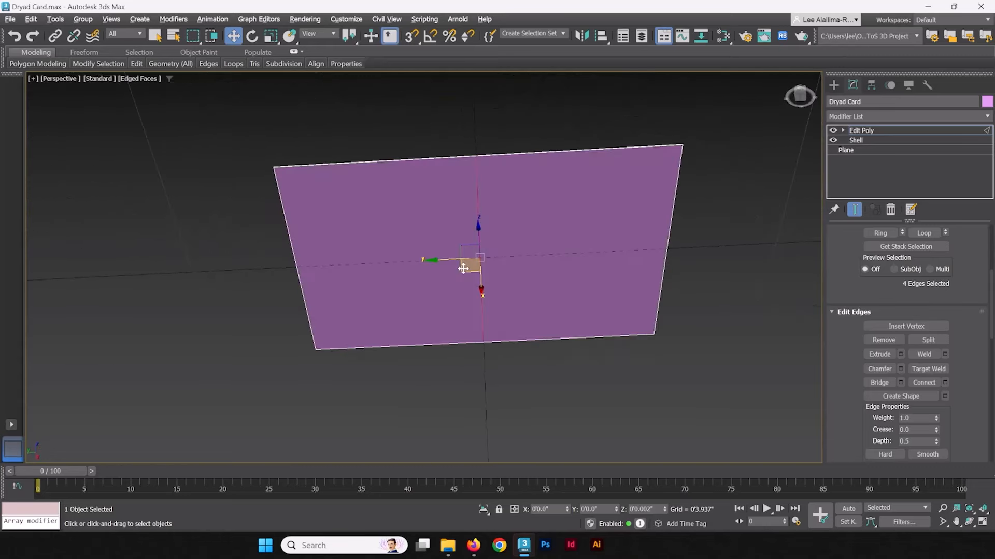
pyautogui.moveTo(463, 267); pyautogui.dragTo(510, 266)
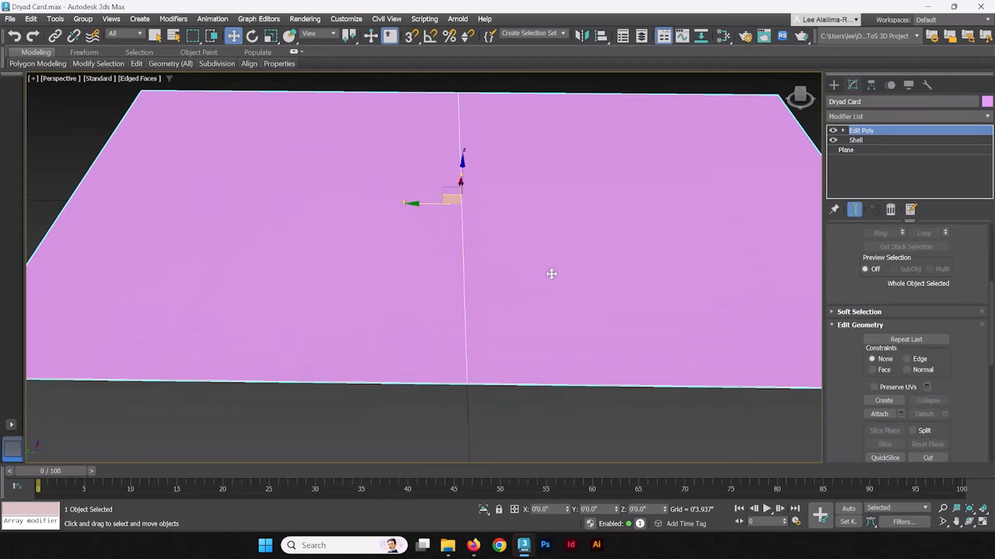
pyautogui.moveTo(551, 274); pyautogui.dragTo(564, 254)
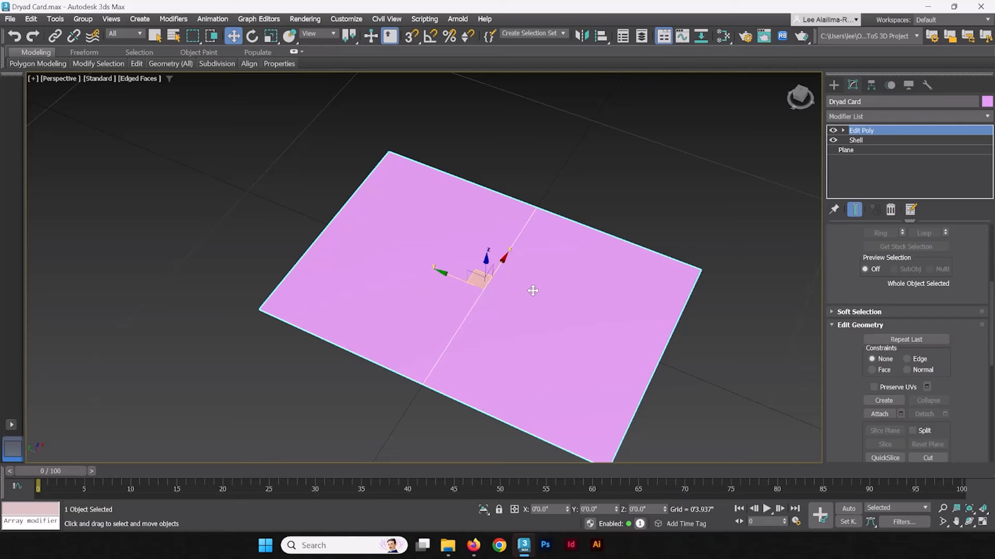
pyautogui.moveTo(595, 266)
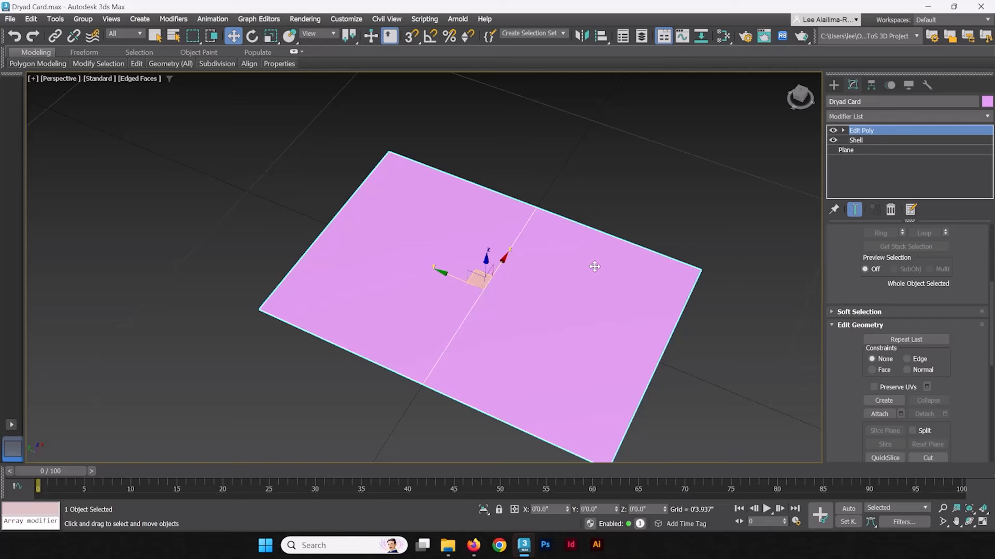
pyautogui.moveTo(608, 266)
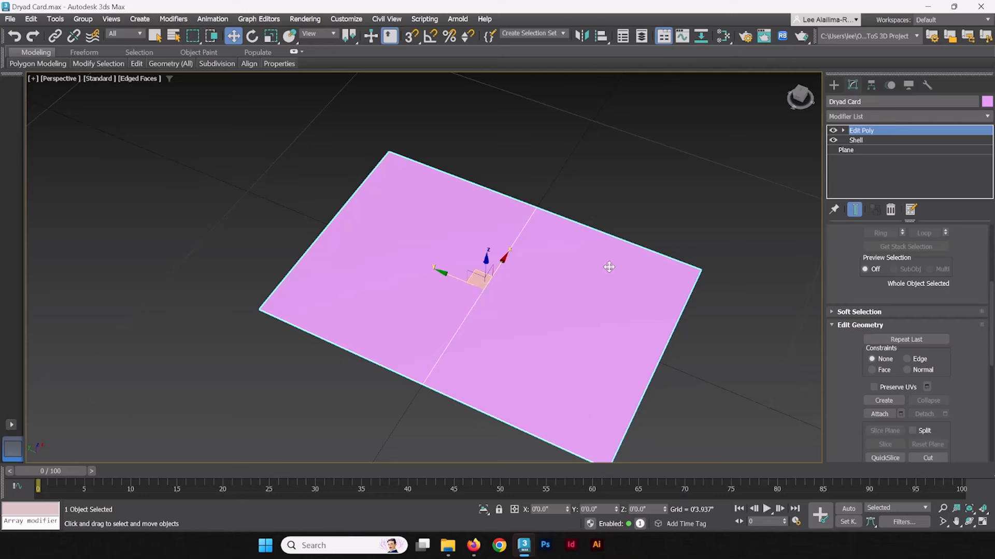